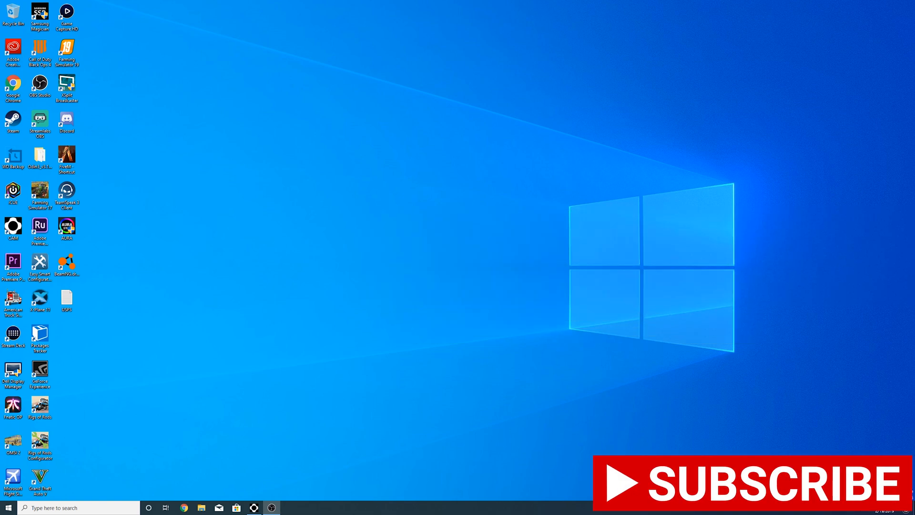
{"action": "mouse_move", "coordinate": [719, 375]}
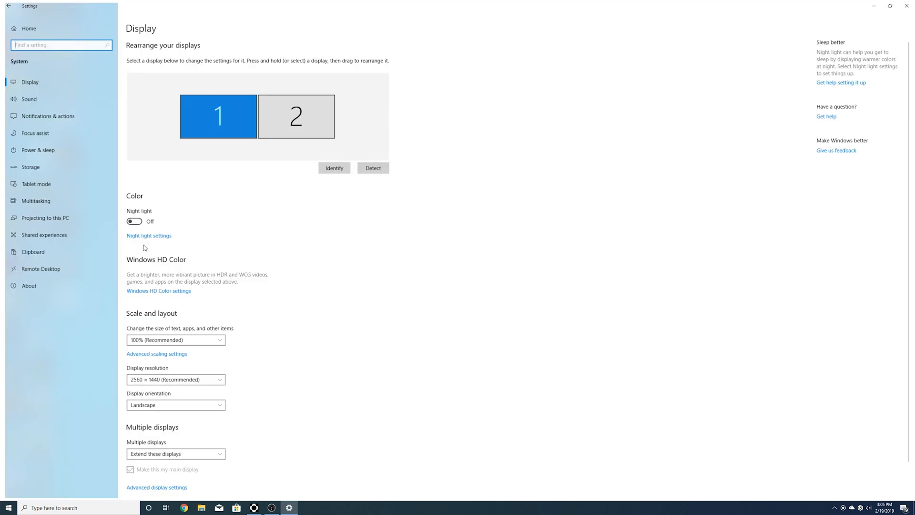
- View the About page listing Windows 10 Home version 1903 specifications
{"action": "left_click", "coordinate": [29, 285]}
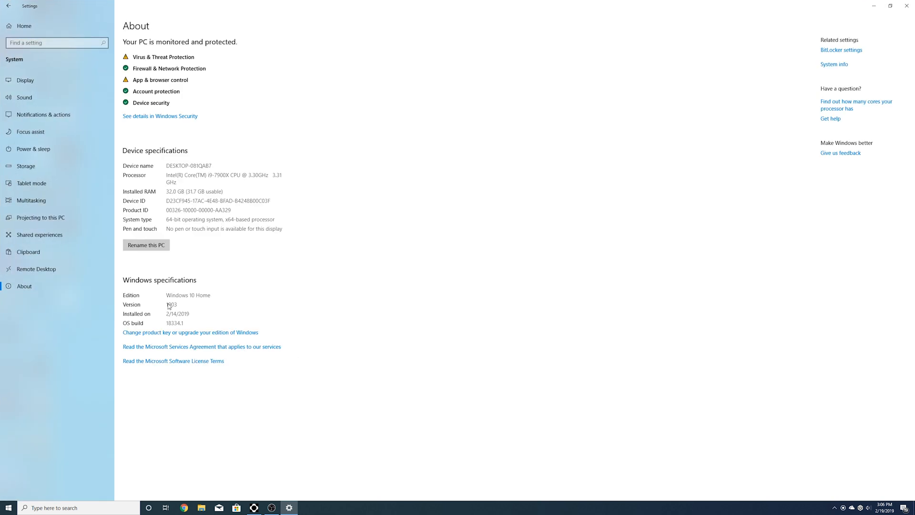
{"action": "mouse_move", "coordinate": [306, 334]}
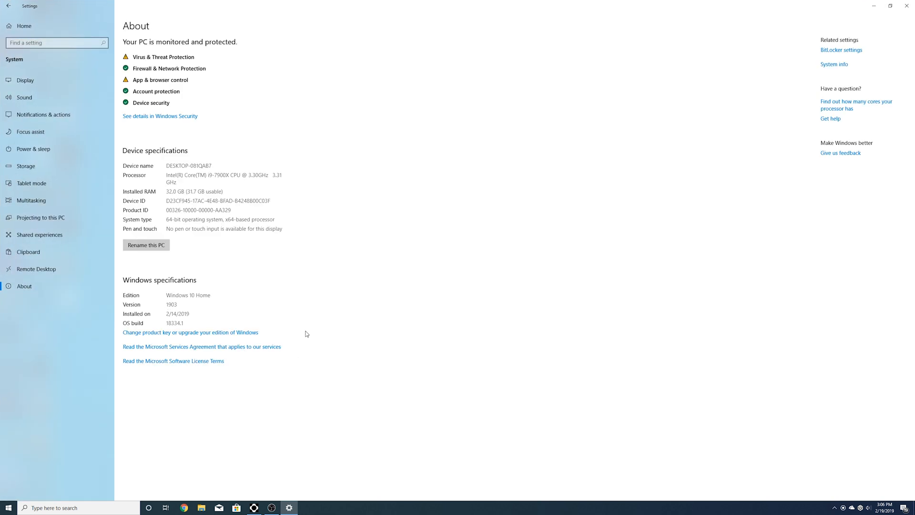
{"action": "mouse_move", "coordinate": [62, 16]}
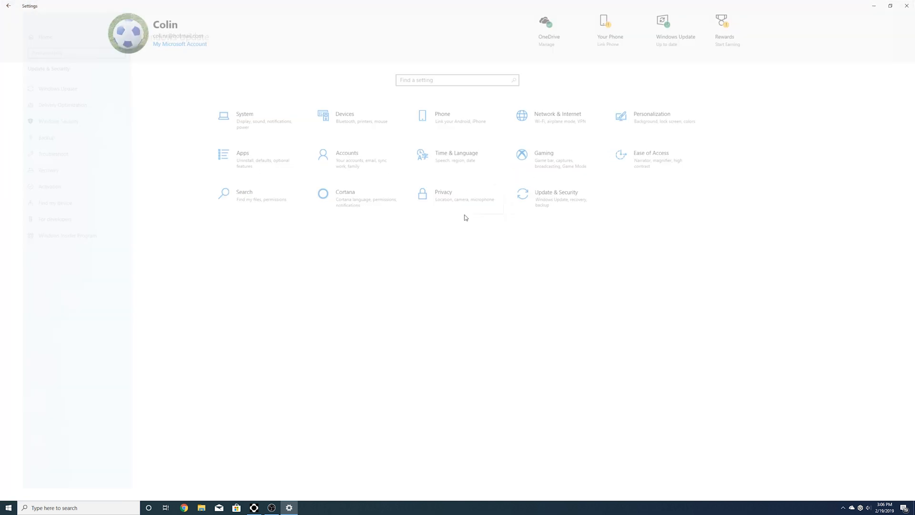
- Check the Windows Insider Program ring is Fast, return Home, and close Settings
{"action": "left_click", "coordinate": [67, 235]}
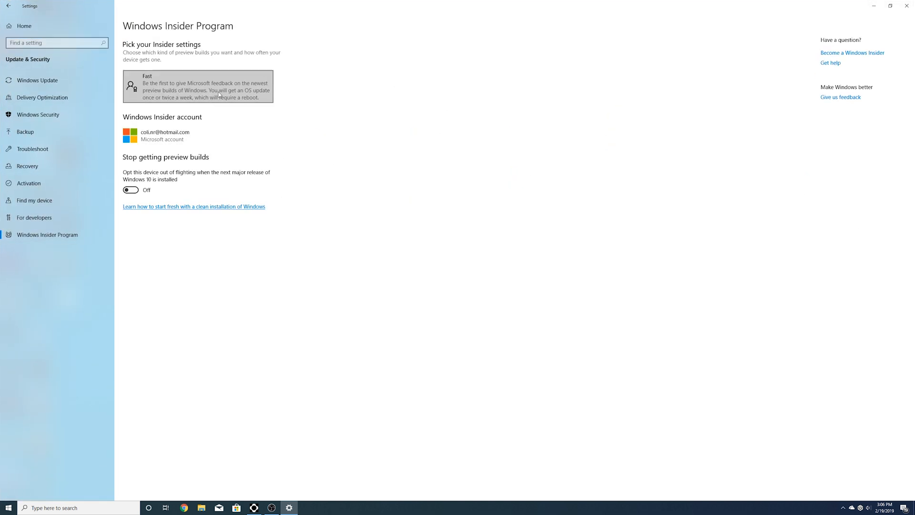
{"action": "left_click", "coordinate": [199, 87]}
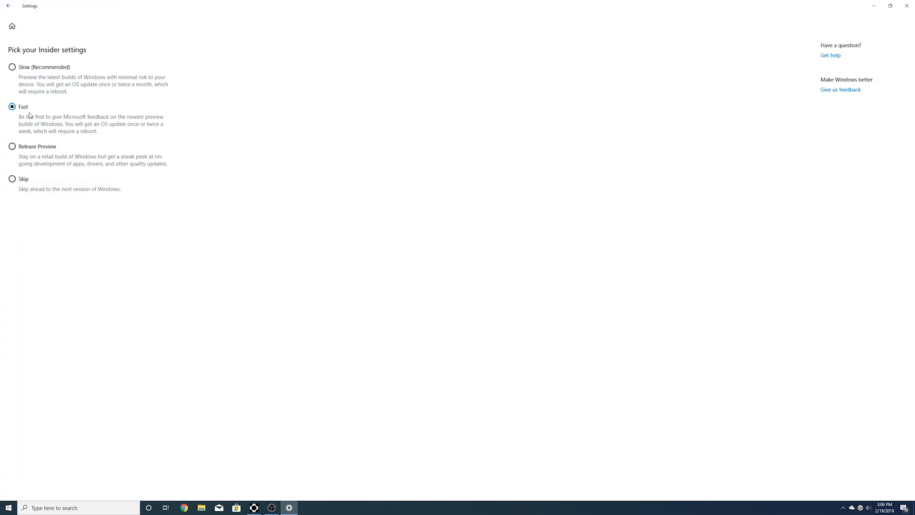
{"action": "mouse_move", "coordinate": [120, 119]}
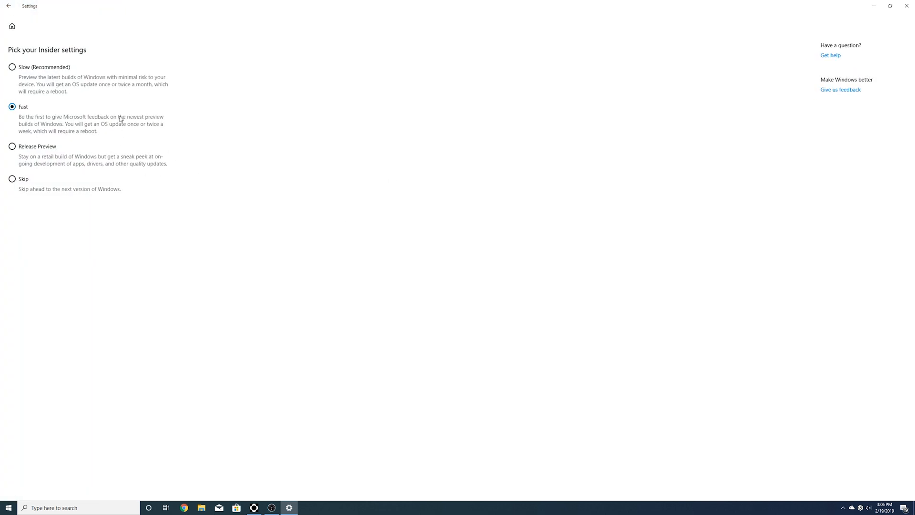
{"action": "mouse_move", "coordinate": [71, 128]}
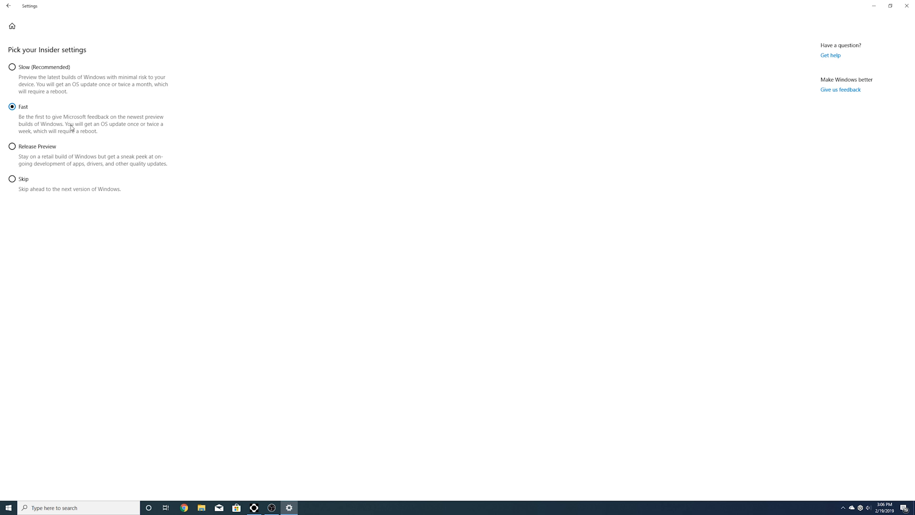
{"action": "left_click", "coordinate": [8, 6]}
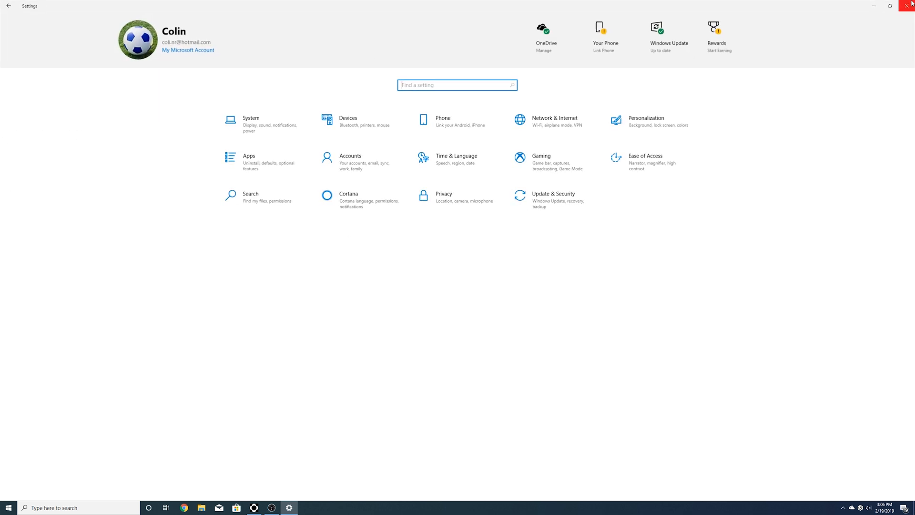
{"action": "left_click", "coordinate": [906, 5]}
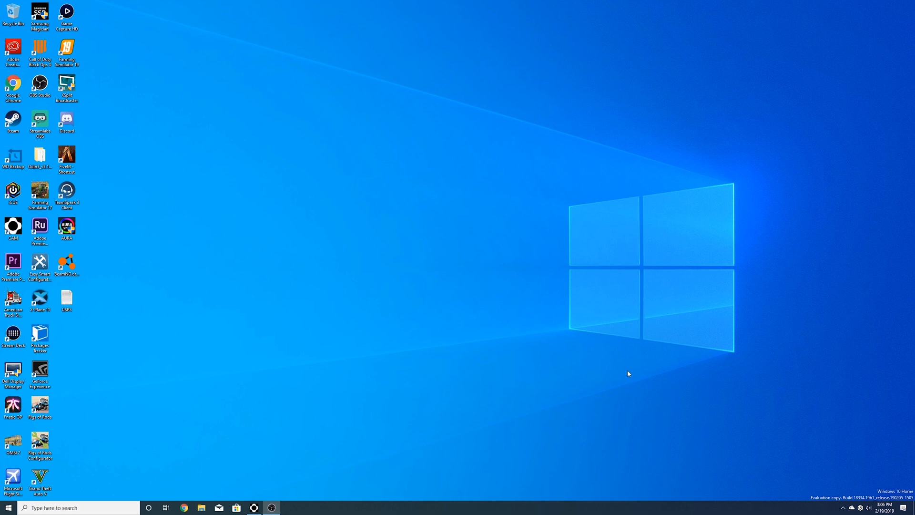
{"action": "mouse_move", "coordinate": [654, 230]}
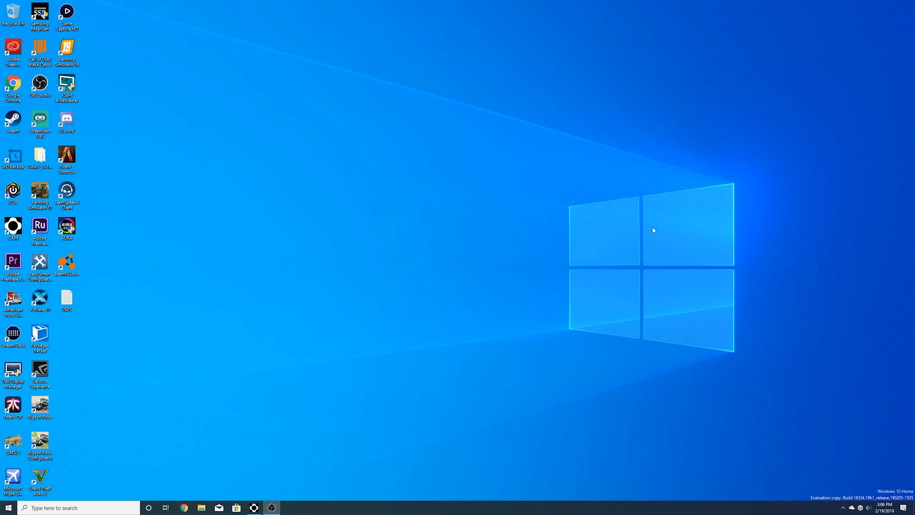
{"action": "mouse_move", "coordinate": [901, 500]}
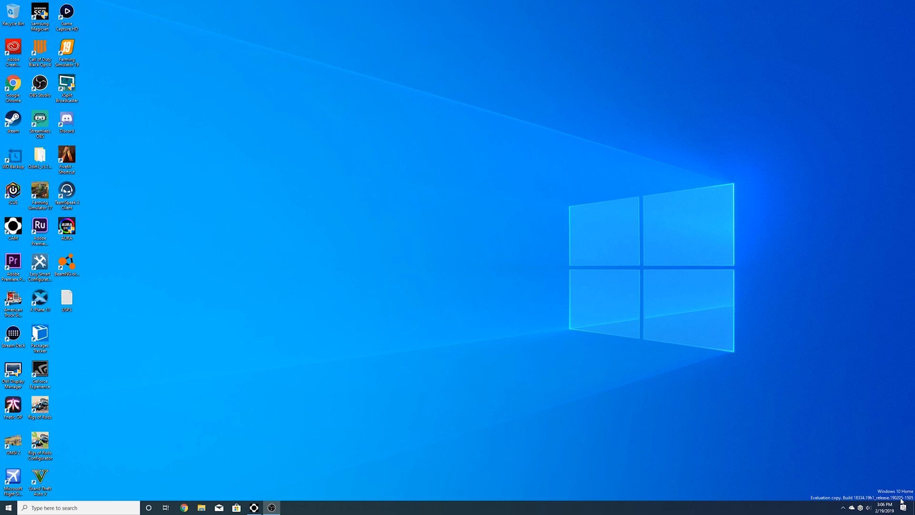
{"action": "mouse_move", "coordinate": [902, 500]}
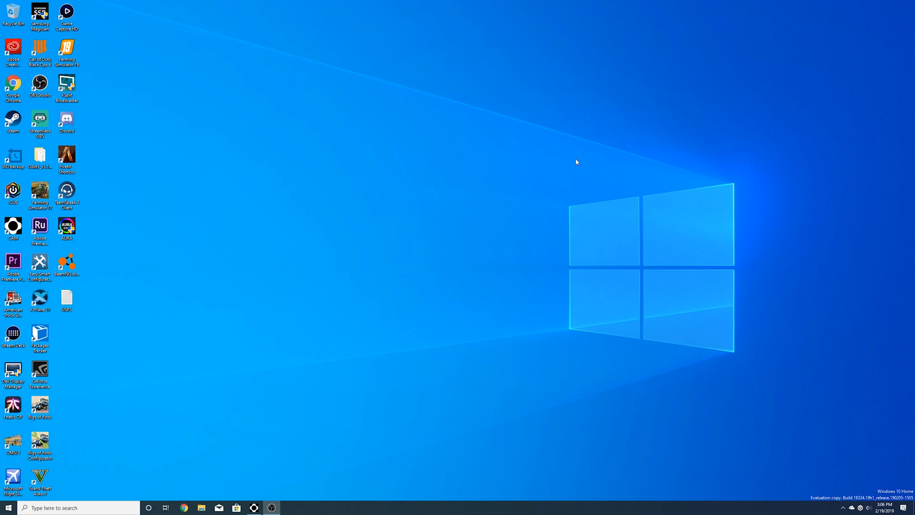
{"action": "mouse_move", "coordinate": [564, 146]}
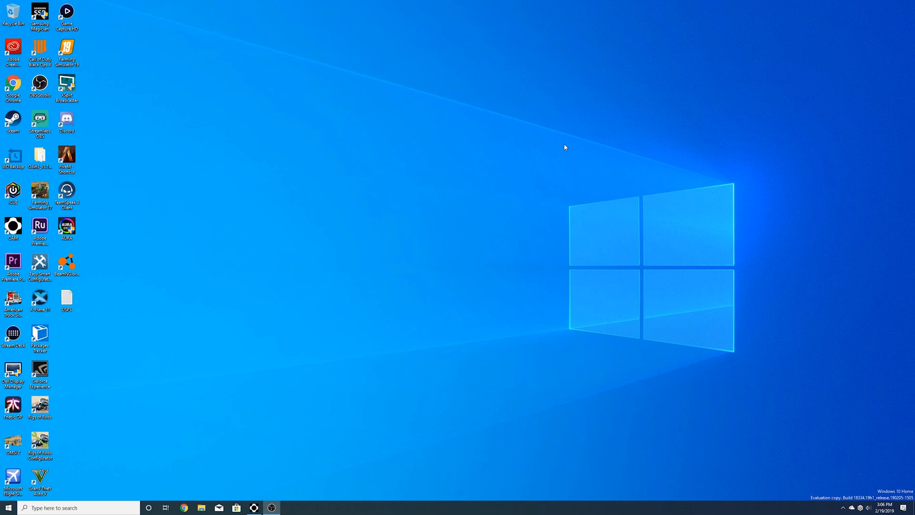
{"action": "mouse_move", "coordinate": [587, 276]}
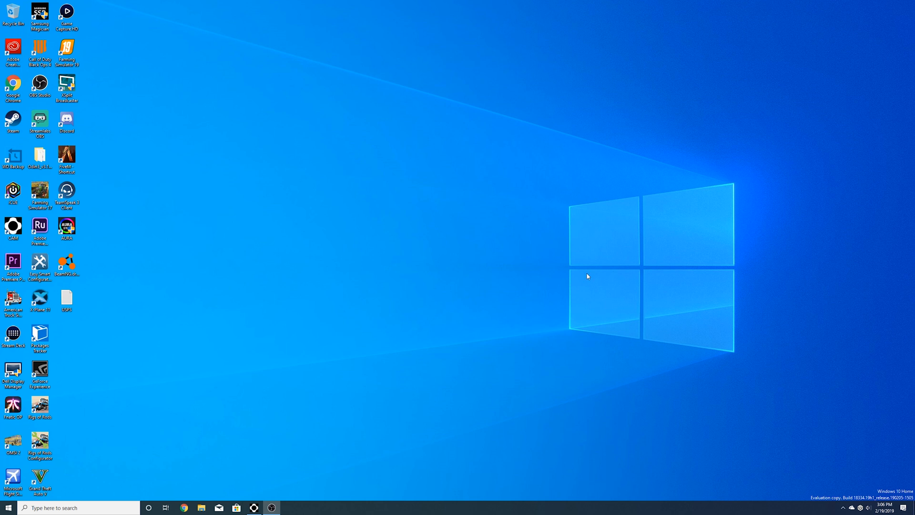
{"action": "mouse_move", "coordinate": [341, 146]}
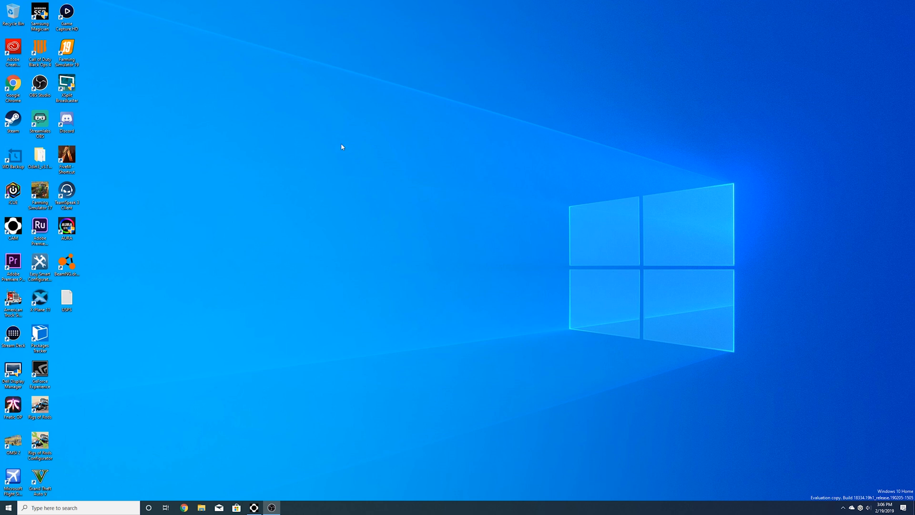
{"action": "mouse_move", "coordinate": [679, 333]}
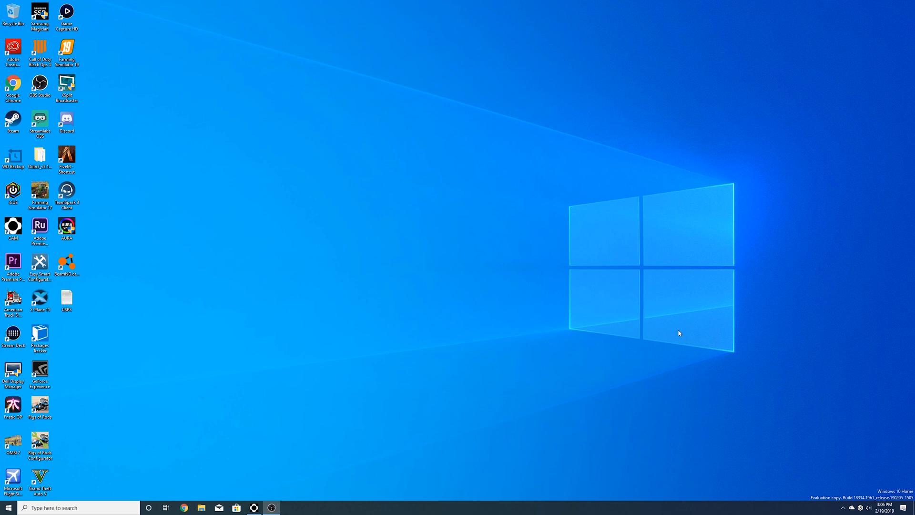
{"action": "mouse_move", "coordinate": [140, 97]}
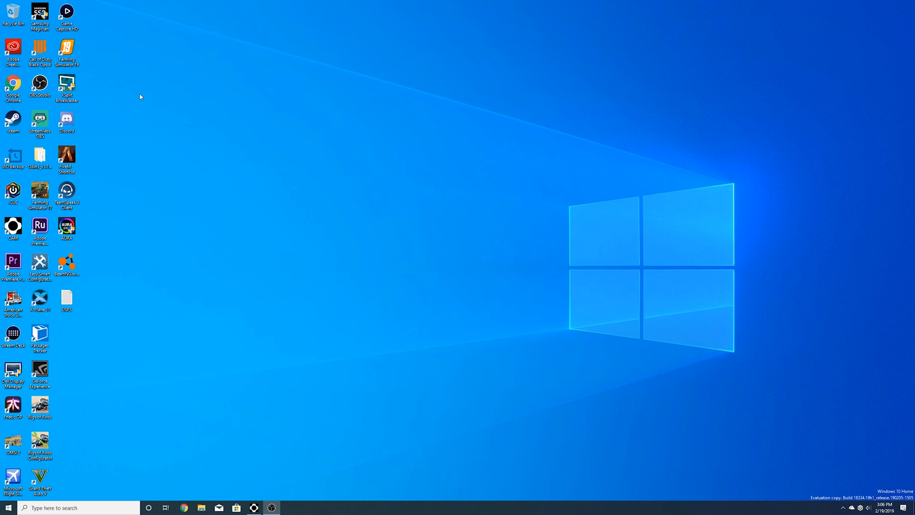
{"action": "mouse_move", "coordinate": [347, 234]}
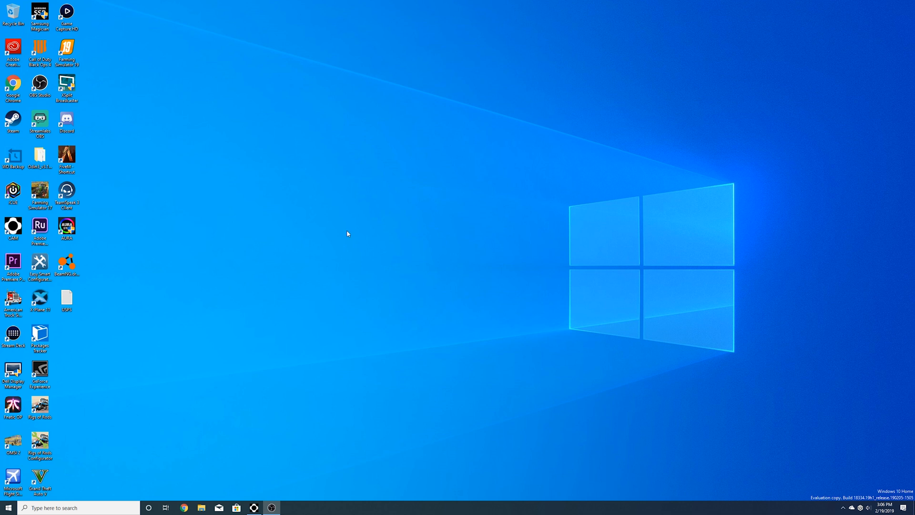
{"action": "mouse_move", "coordinate": [698, 295]}
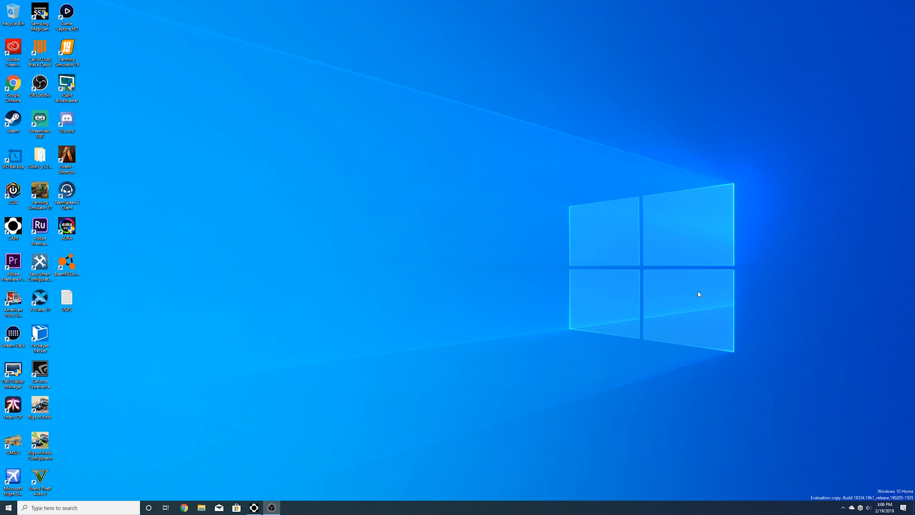
{"action": "mouse_move", "coordinate": [674, 217]}
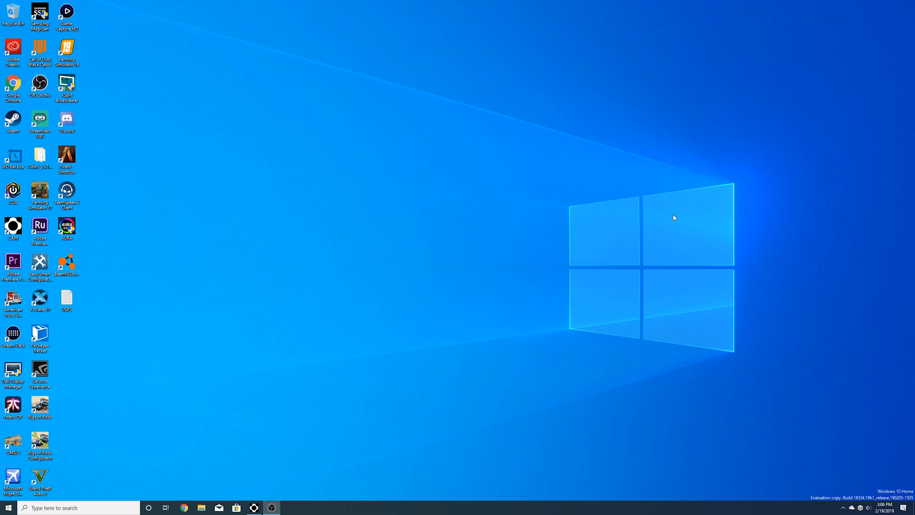
{"action": "mouse_move", "coordinate": [408, 230]}
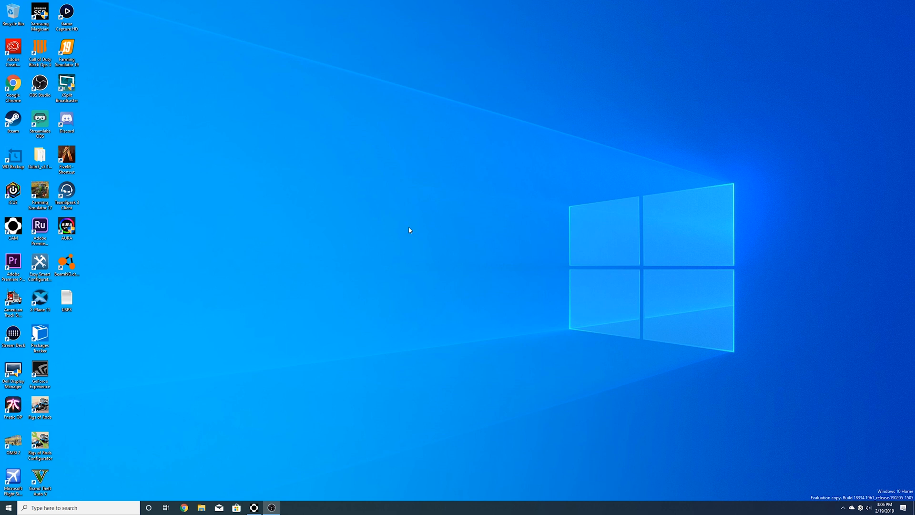
{"action": "mouse_move", "coordinate": [572, 302]}
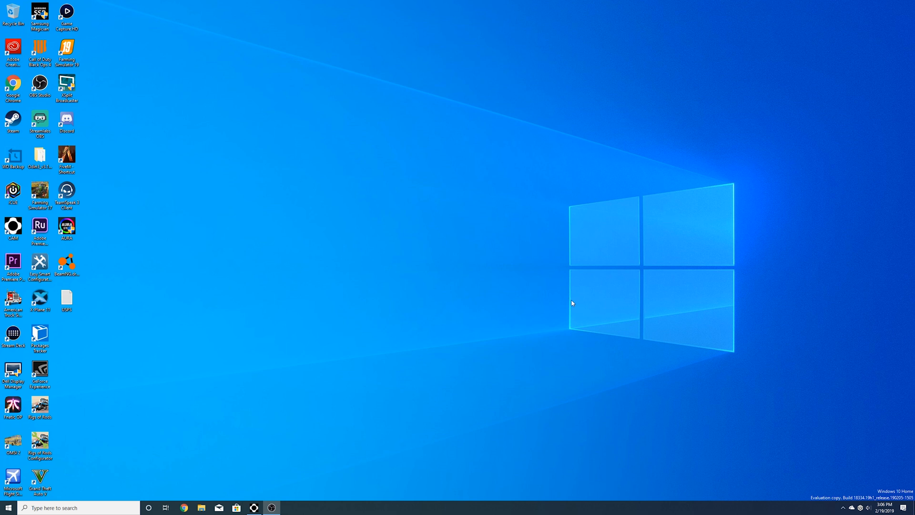
{"action": "mouse_move", "coordinate": [506, 233]}
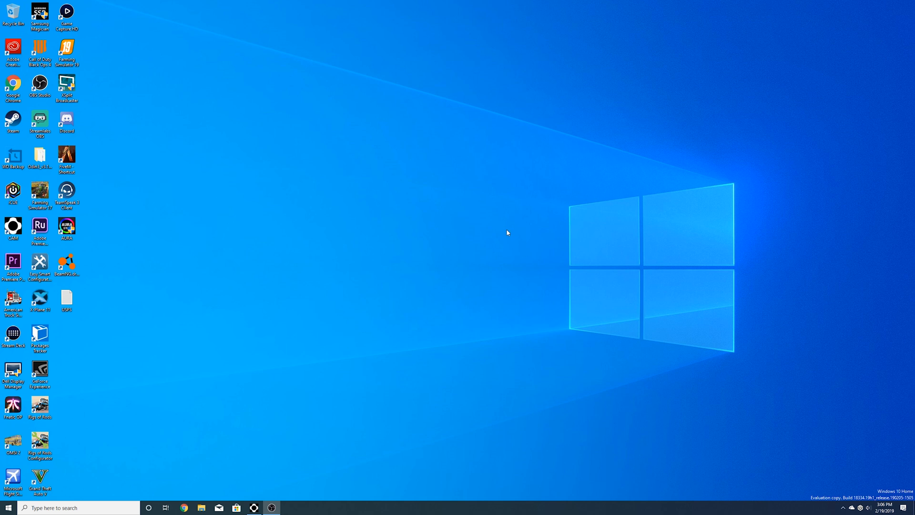
{"action": "left_click", "coordinate": [8, 506]}
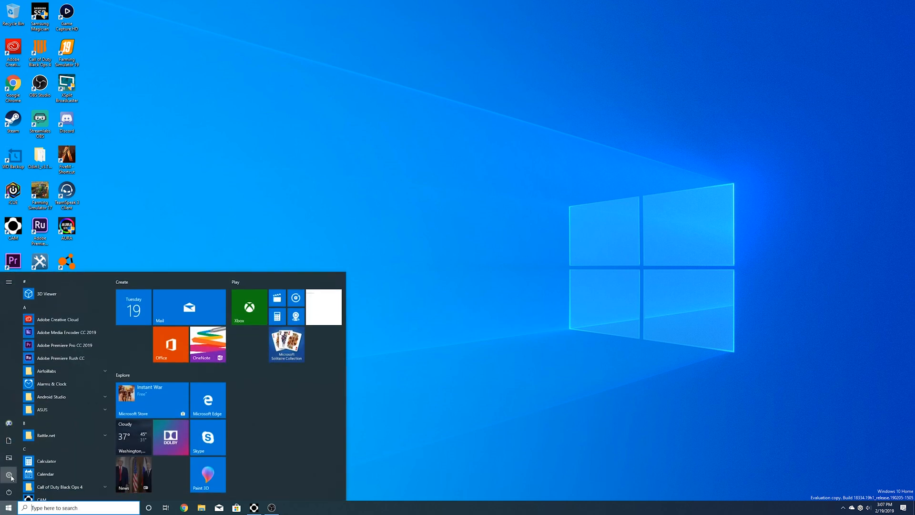
- Launch Settings and show the Colors personalization page with Light mode
{"action": "left_click", "coordinate": [10, 473]}
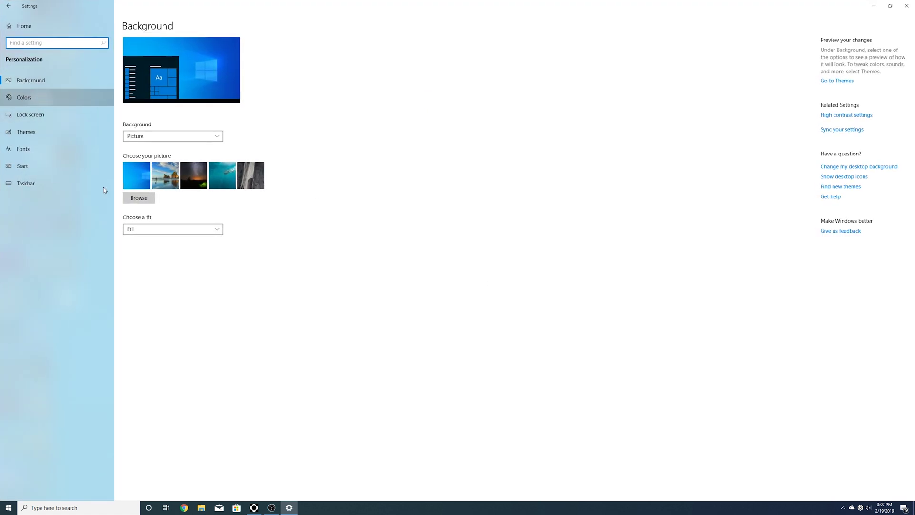
{"action": "left_click", "coordinate": [23, 97]}
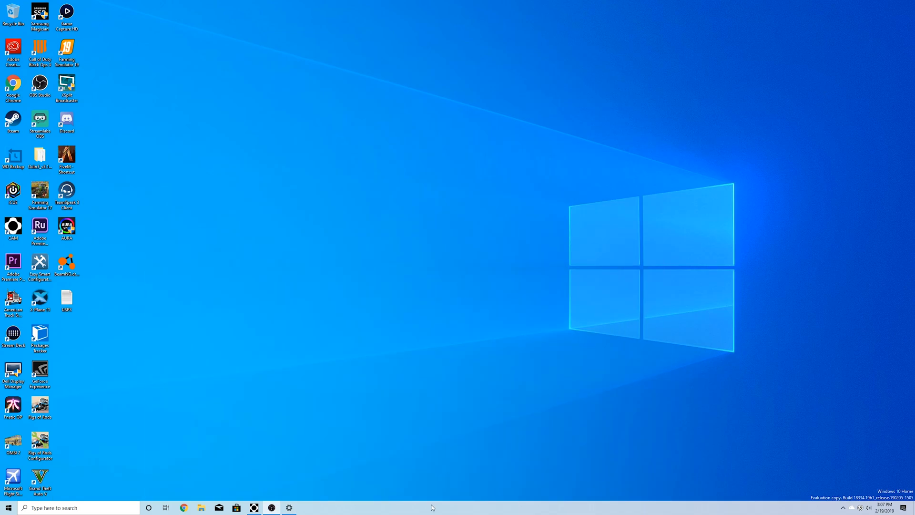
{"action": "mouse_move", "coordinate": [377, 495]}
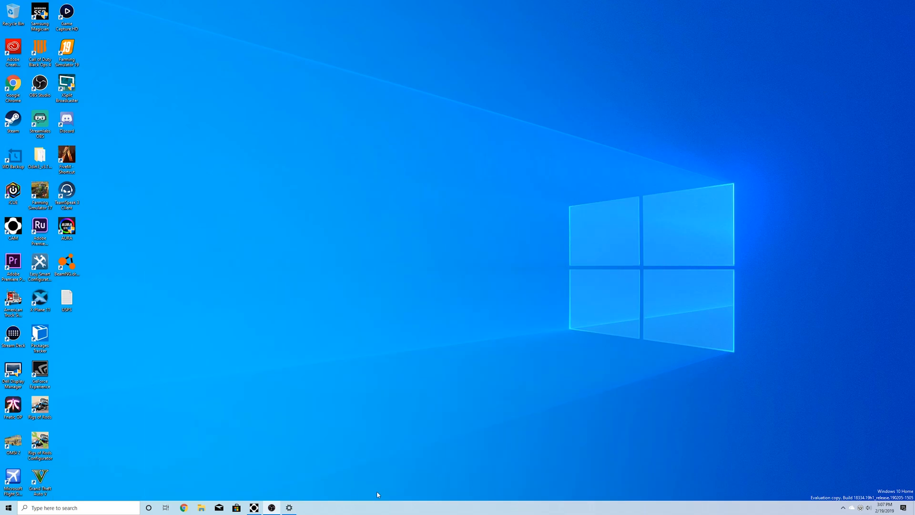
{"action": "left_click", "coordinate": [289, 507]}
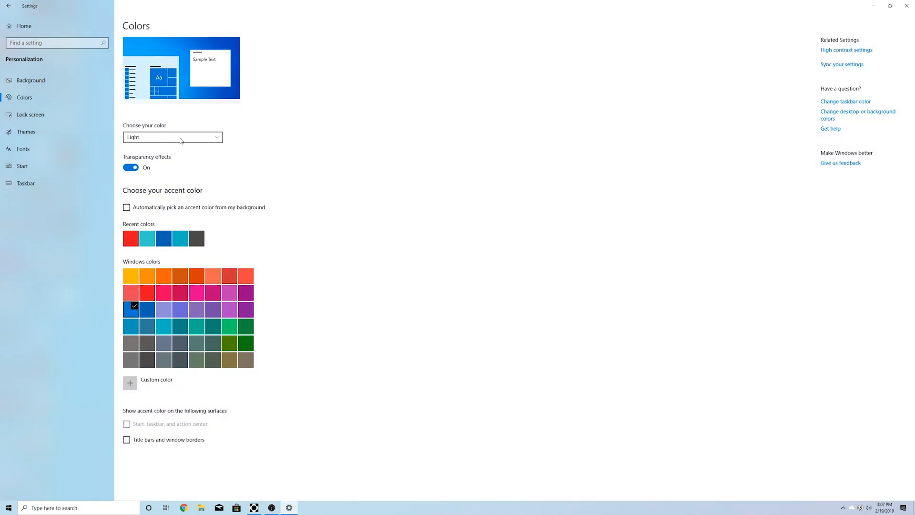
{"action": "left_click", "coordinate": [171, 138]}
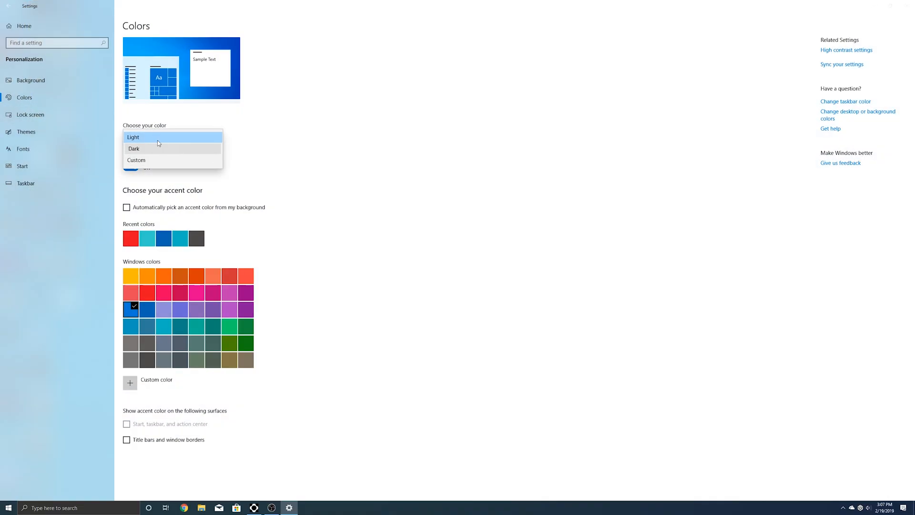
{"action": "left_click", "coordinate": [133, 148]}
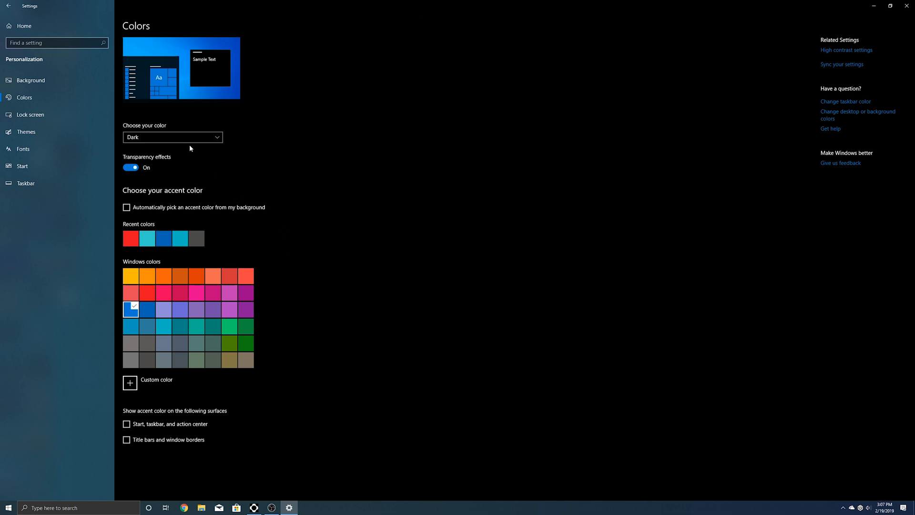
{"action": "left_click", "coordinate": [173, 137]}
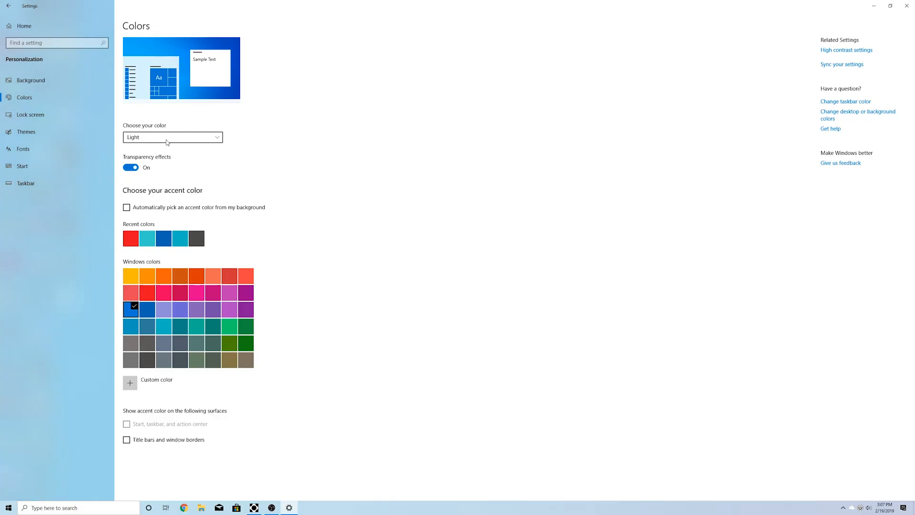
{"action": "left_click", "coordinate": [172, 137]}
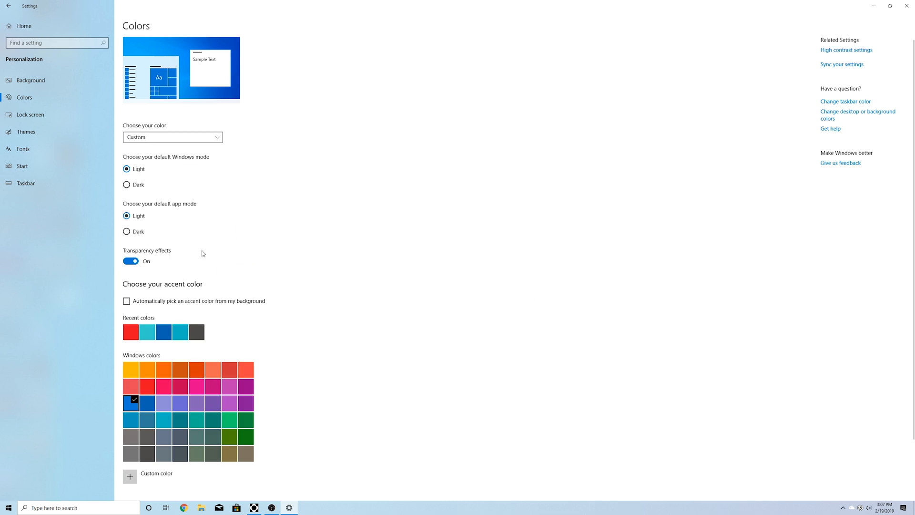
{"action": "mouse_move", "coordinate": [155, 179]}
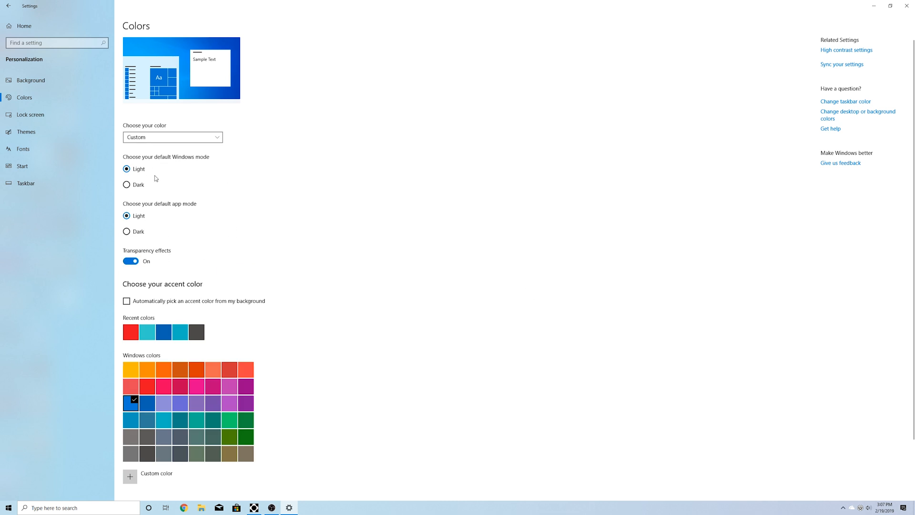
{"action": "left_click", "coordinate": [126, 184]}
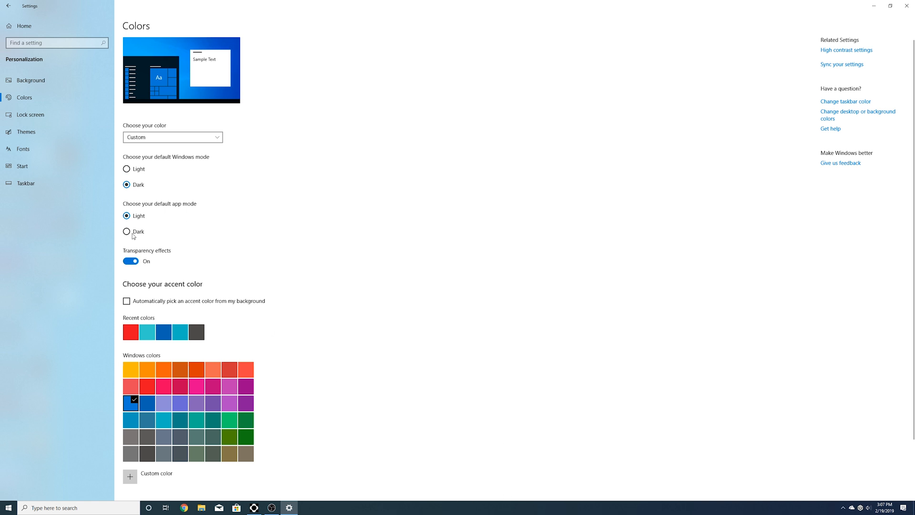
{"action": "mouse_move", "coordinate": [126, 198]}
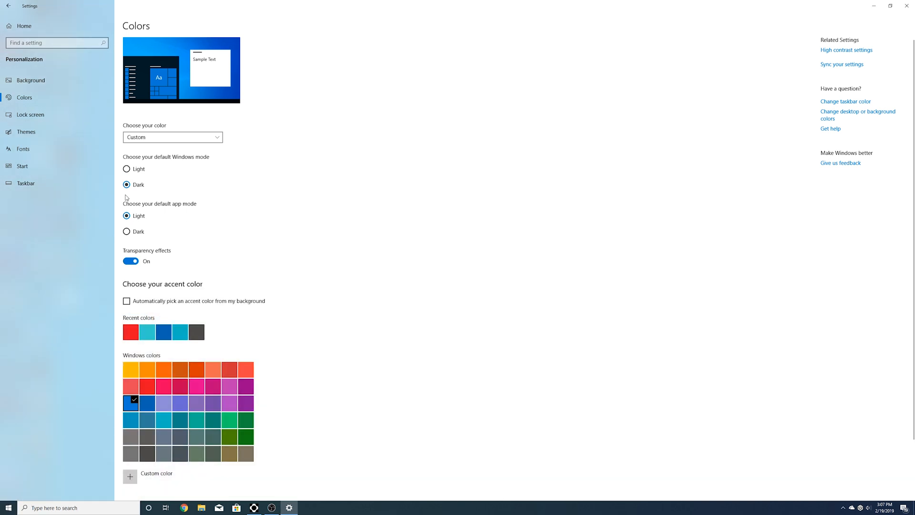
{"action": "left_click", "coordinate": [125, 169]}
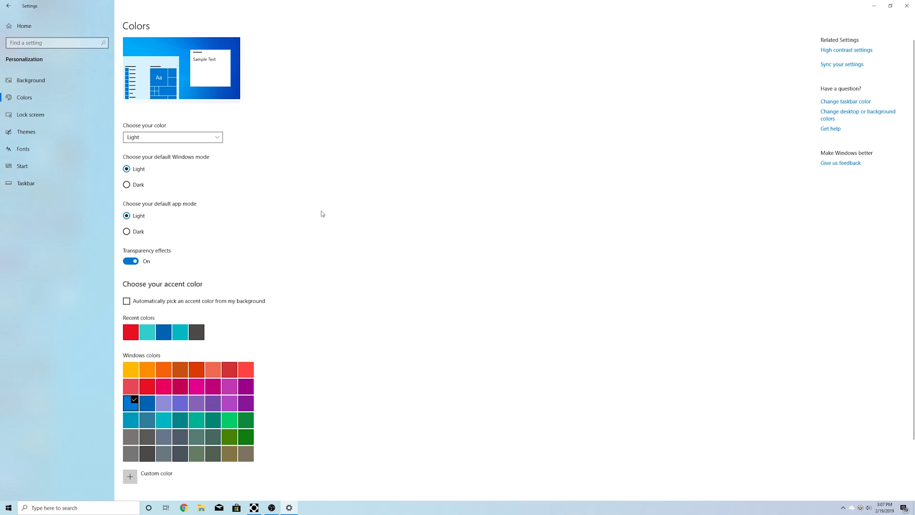
{"action": "left_click", "coordinate": [126, 231]}
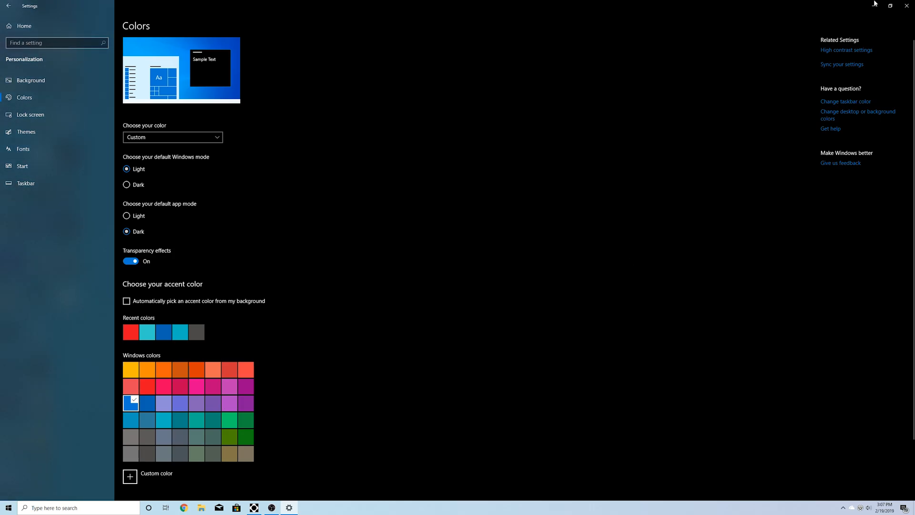
{"action": "left_click", "coordinate": [907, 5]}
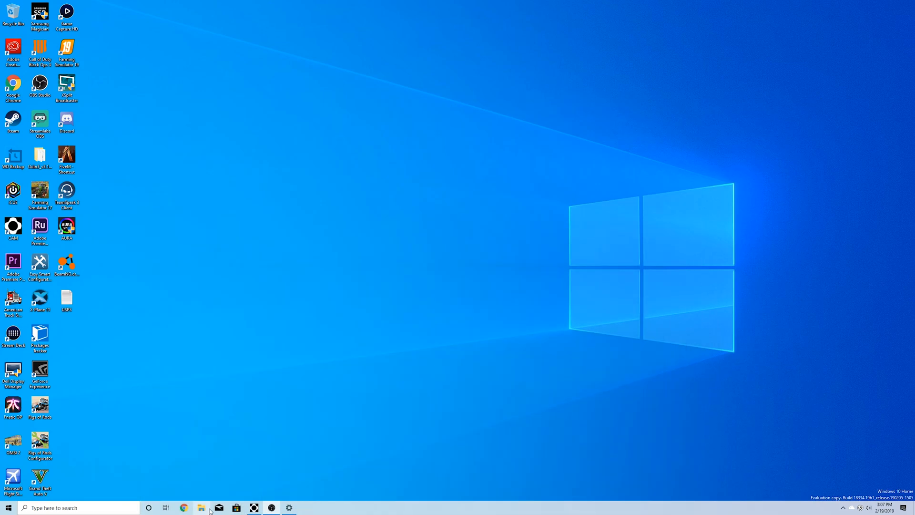
{"action": "left_click", "coordinate": [201, 507]}
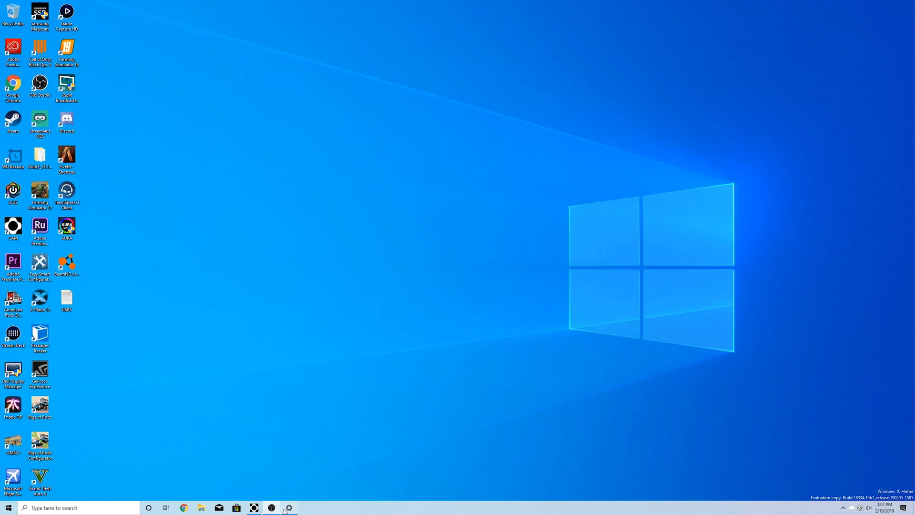
{"action": "left_click", "coordinate": [289, 507]}
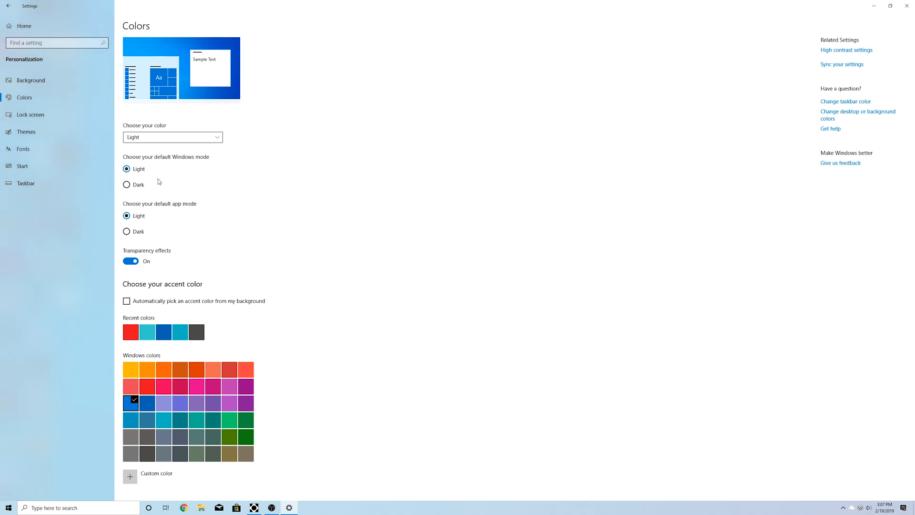
{"action": "mouse_move", "coordinate": [174, 143]}
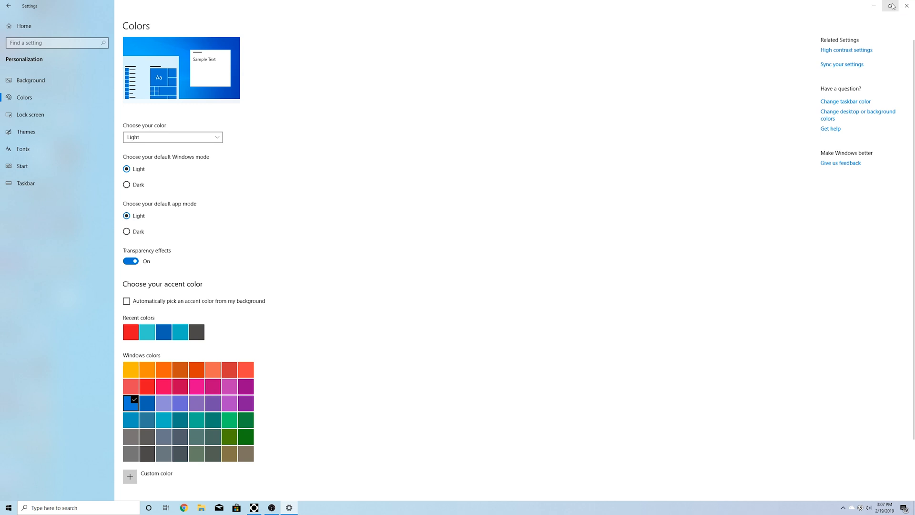
{"action": "left_click", "coordinate": [874, 6]}
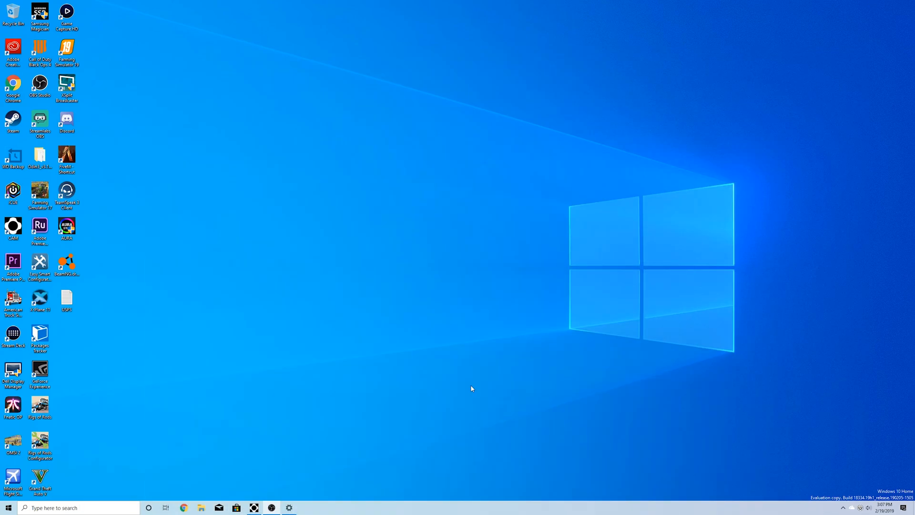
{"action": "left_click", "coordinate": [7, 507]}
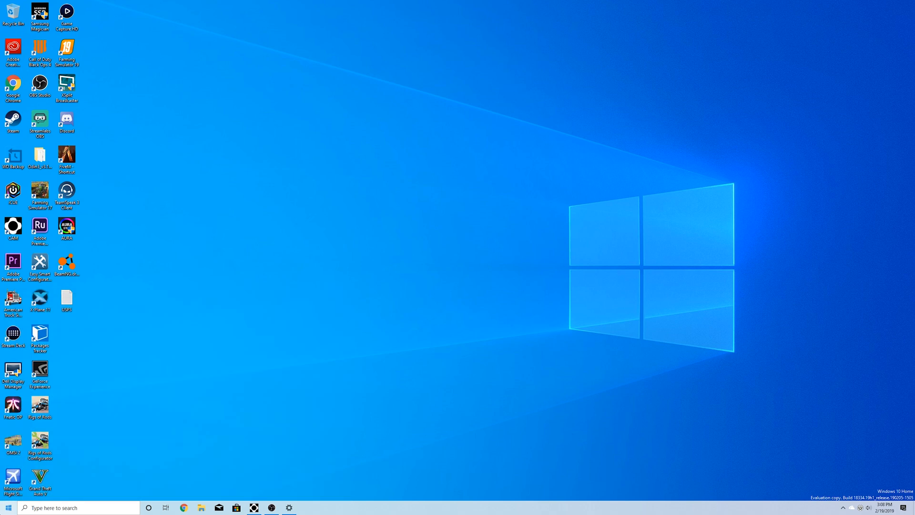
{"action": "left_click", "coordinate": [289, 507]}
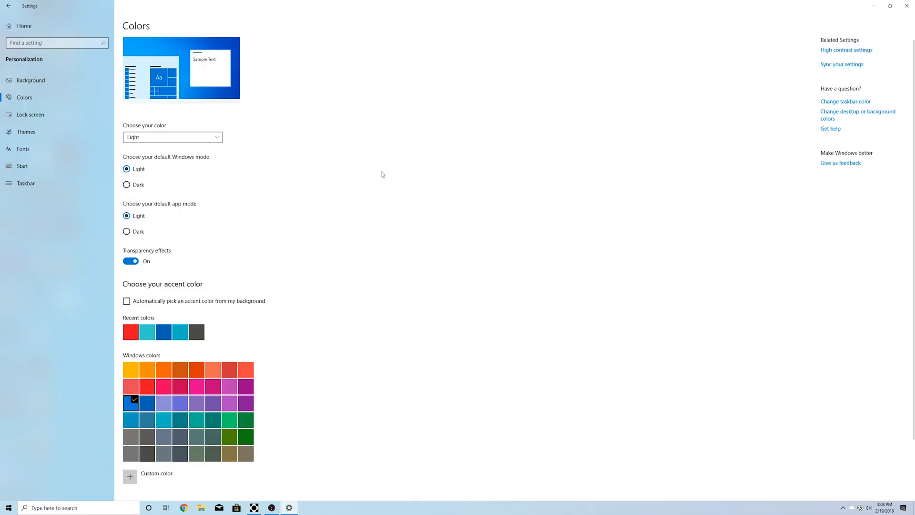
{"action": "left_click", "coordinate": [8, 5]}
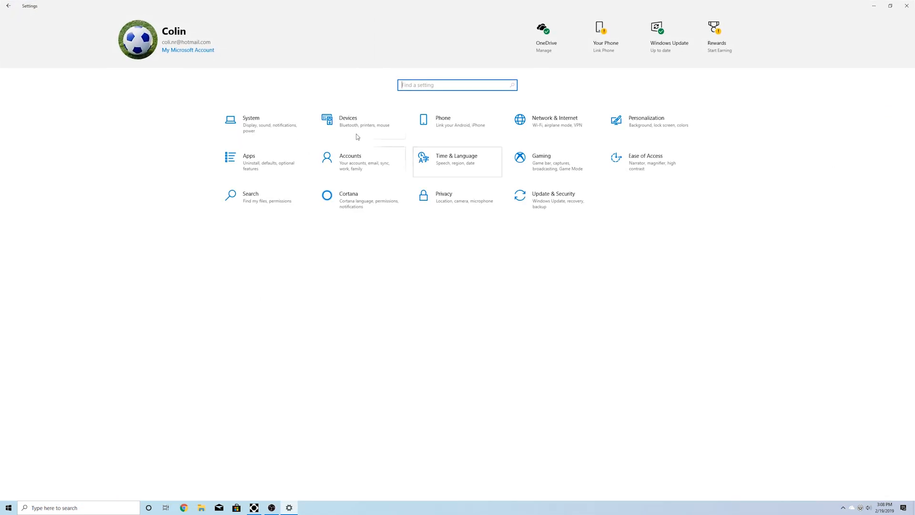
{"action": "mouse_move", "coordinate": [342, 28]}
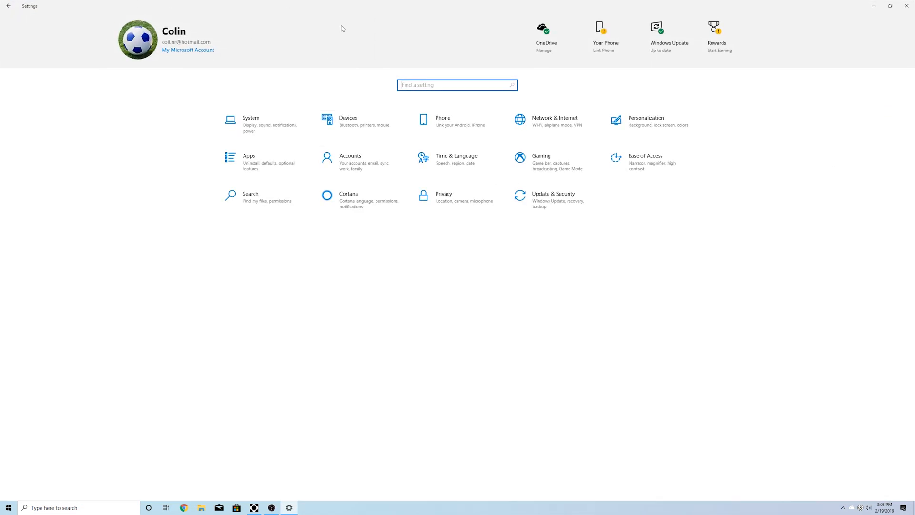
{"action": "mouse_move", "coordinate": [606, 49]}
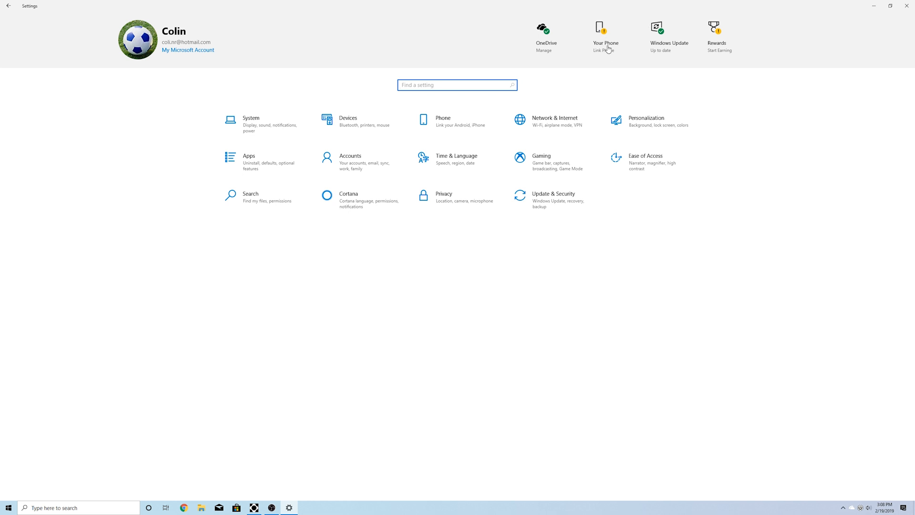
{"action": "mouse_move", "coordinate": [737, 79]}
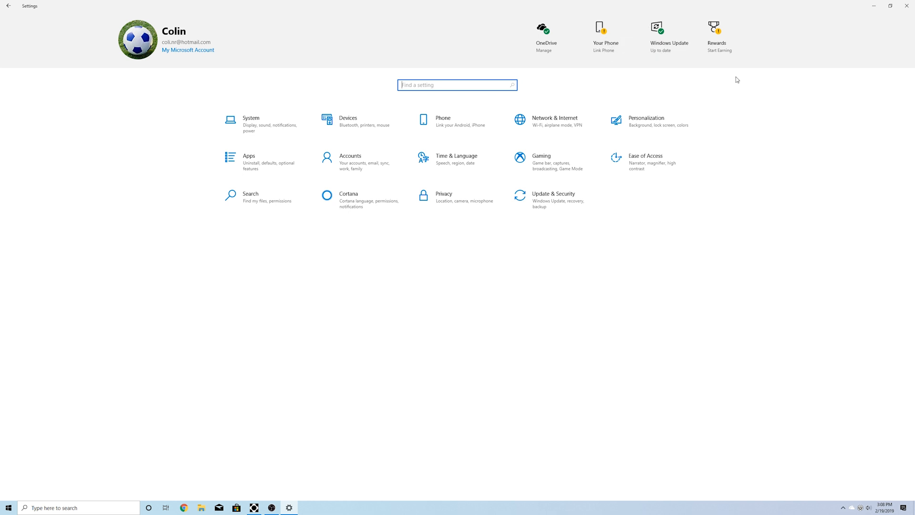
{"action": "mouse_move", "coordinate": [717, 43]}
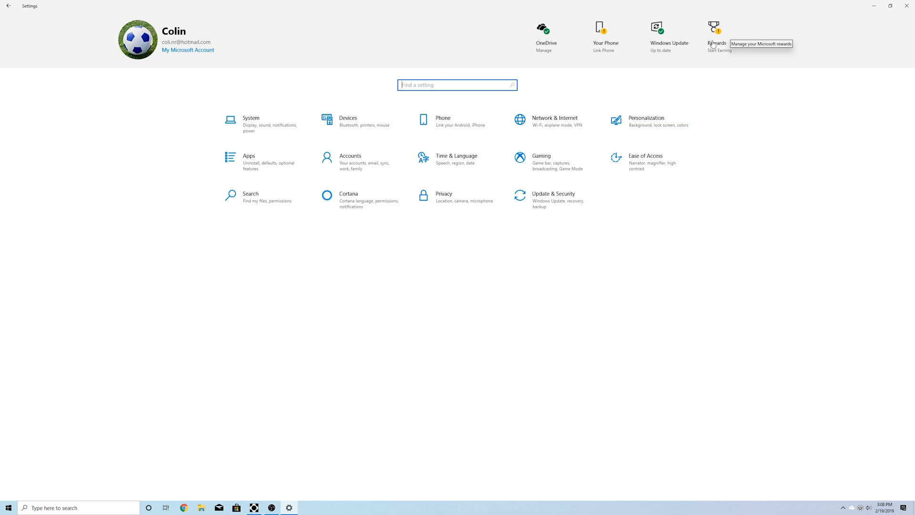
{"action": "mouse_move", "coordinate": [669, 56]}
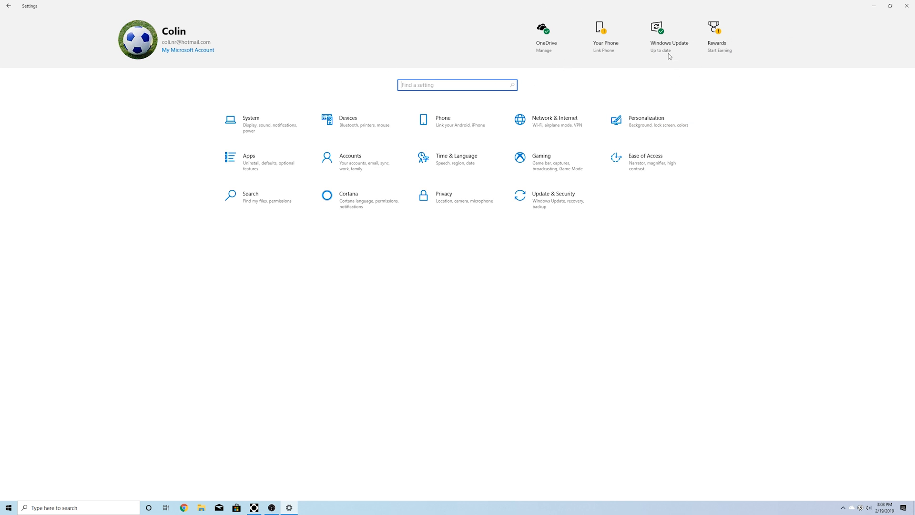
- Review the Windows Update page, then reach the System Display page with two monitors
{"action": "left_click", "coordinate": [669, 30]}
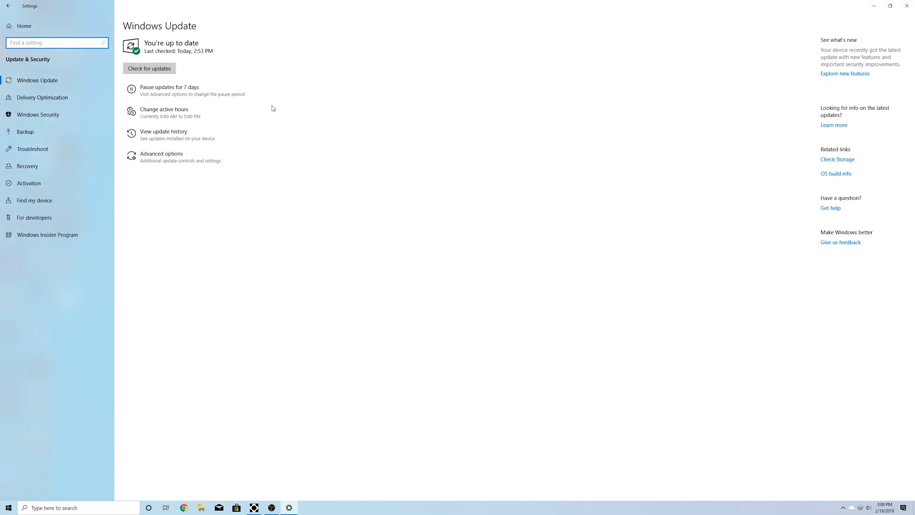
{"action": "mouse_move", "coordinate": [367, 235]}
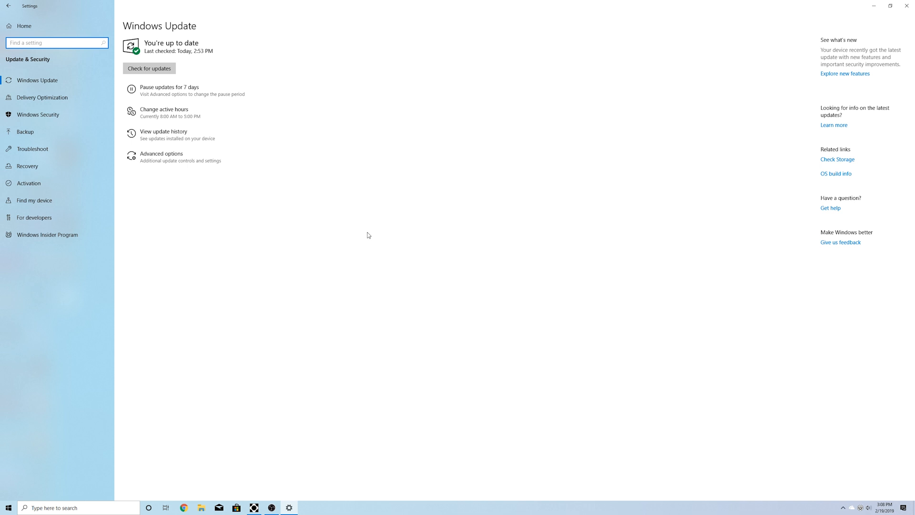
{"action": "mouse_move", "coordinate": [229, 33]}
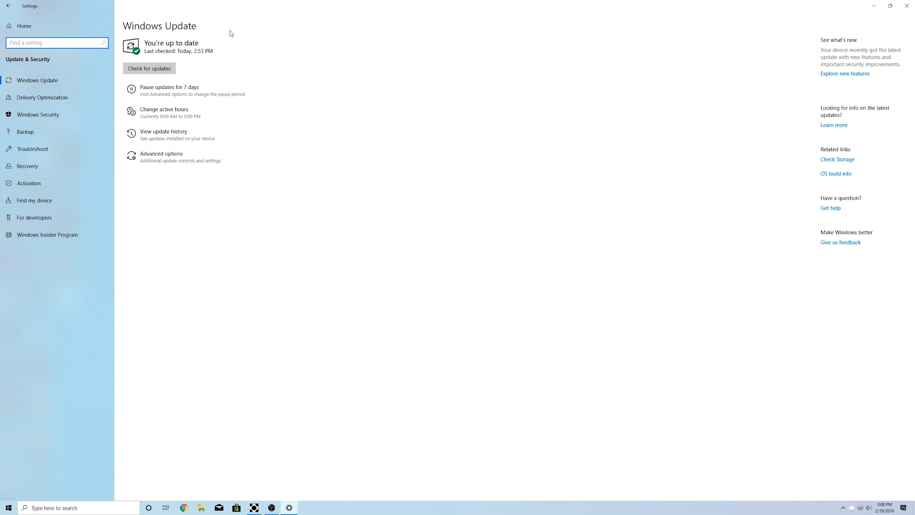
{"action": "mouse_move", "coordinate": [202, 89]}
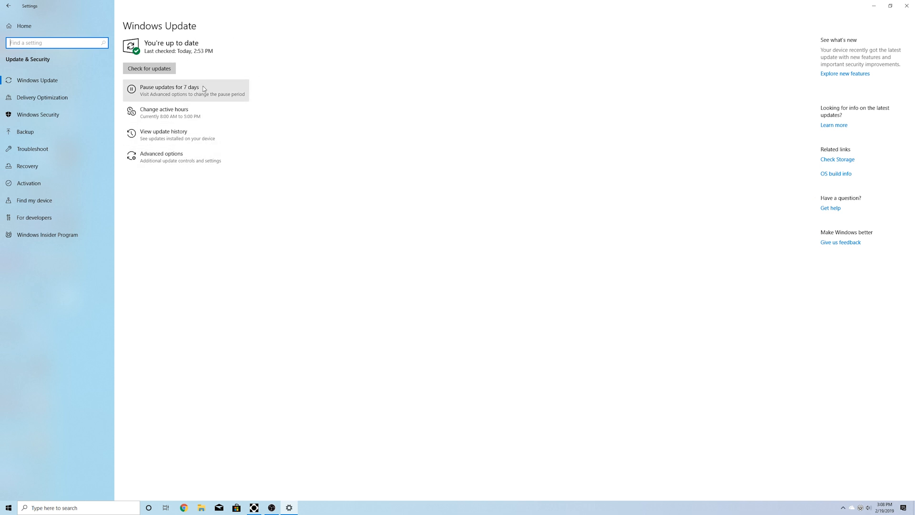
{"action": "mouse_move", "coordinate": [306, 156]}
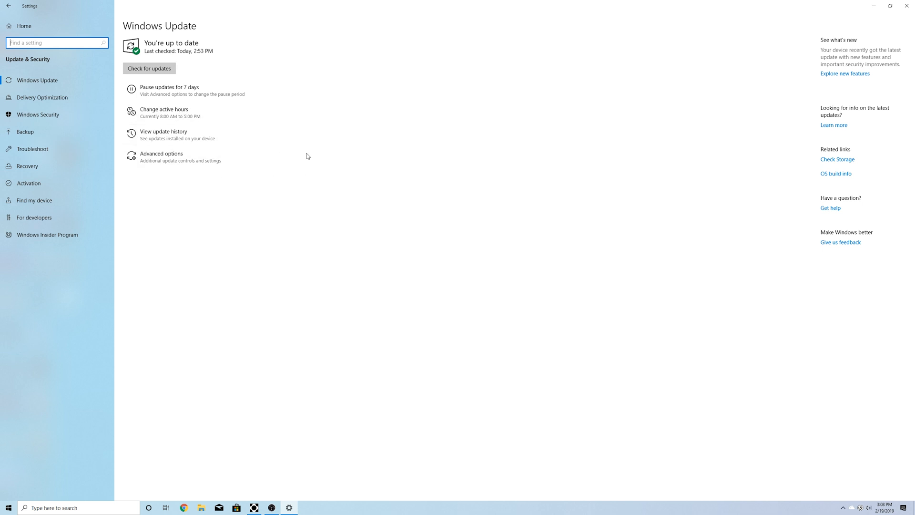
{"action": "mouse_move", "coordinate": [629, 328]}
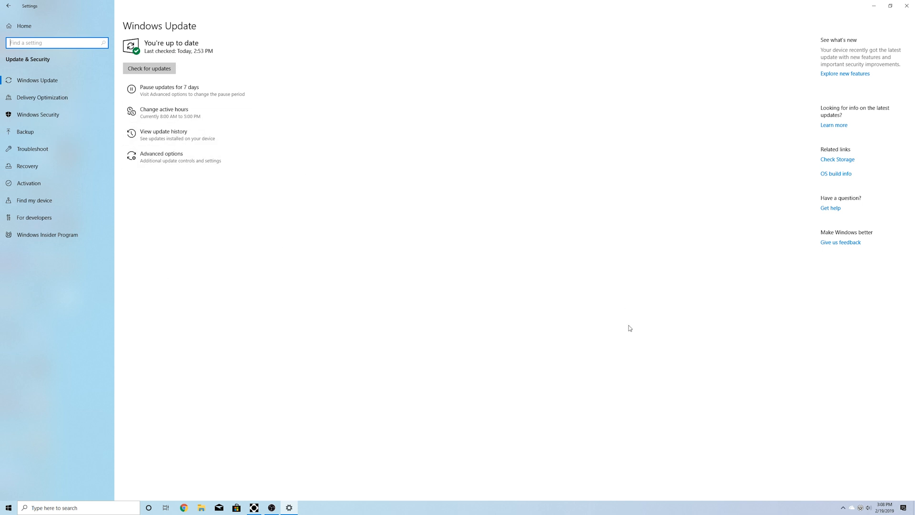
{"action": "mouse_move", "coordinate": [831, 165]}
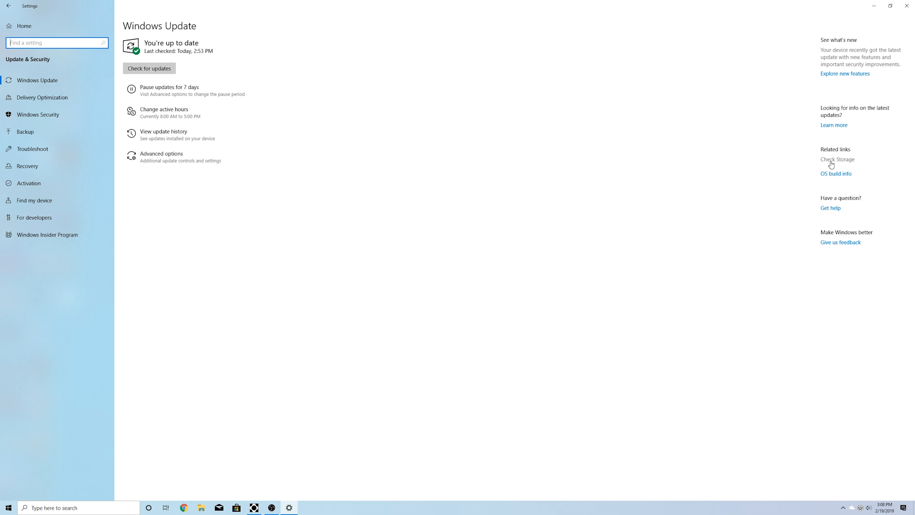
{"action": "mouse_move", "coordinate": [830, 170]}
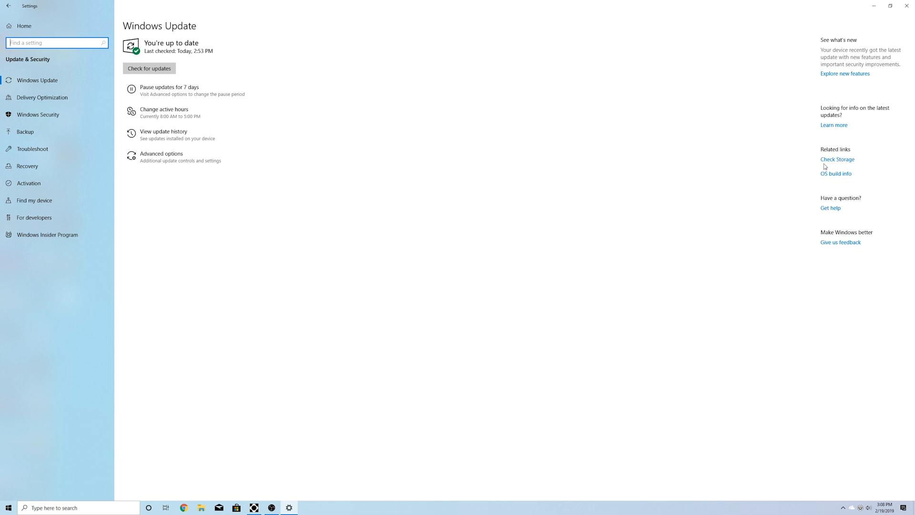
{"action": "mouse_move", "coordinate": [178, 80]}
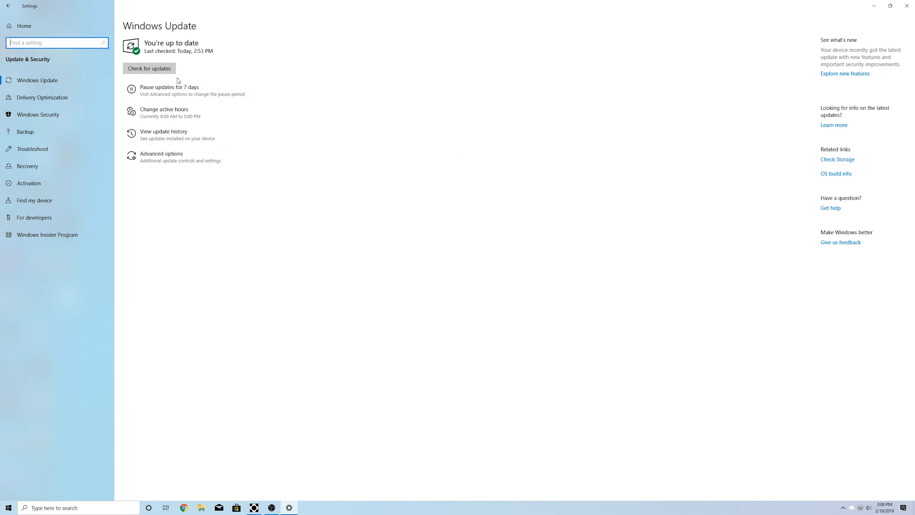
{"action": "mouse_move", "coordinate": [74, 247]}
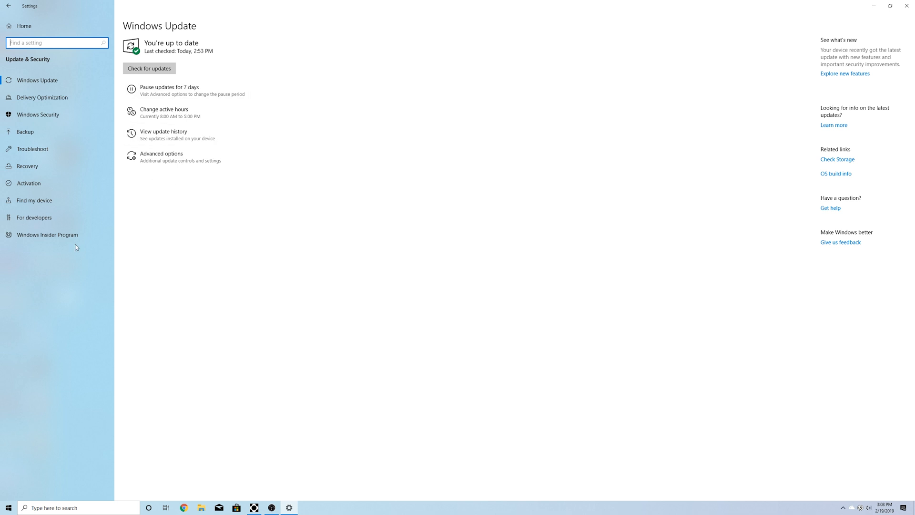
{"action": "left_click", "coordinate": [38, 115]}
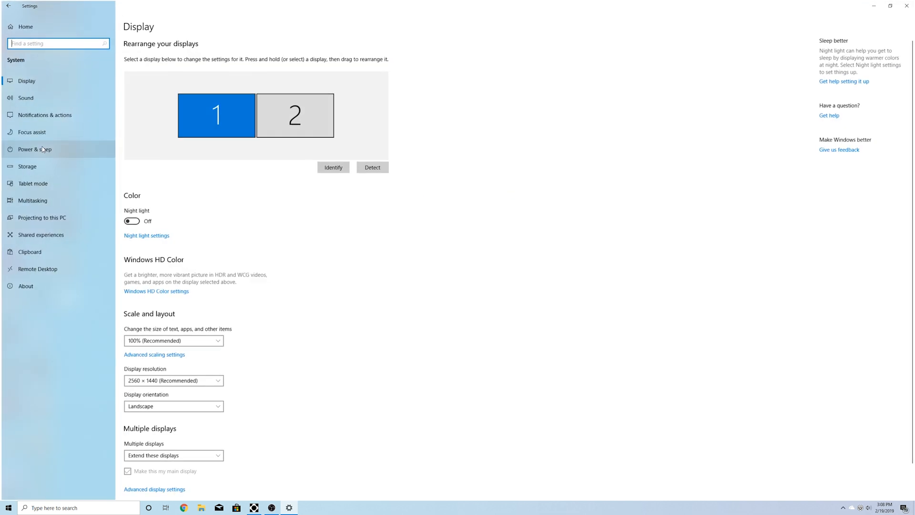
- Show the System Storage page with the Local Disk (C:) usage breakdown
{"action": "left_click", "coordinate": [27, 166]}
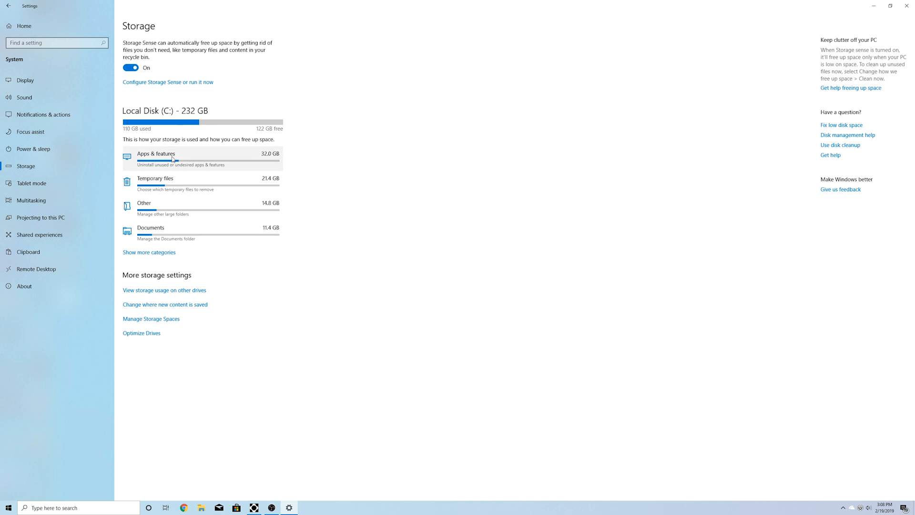
{"action": "mouse_move", "coordinate": [188, 102]}
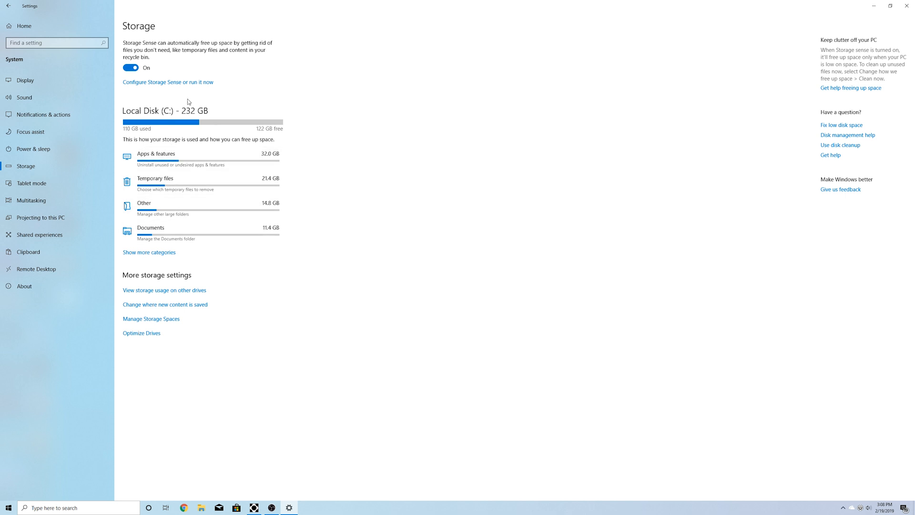
{"action": "mouse_move", "coordinate": [245, 116]}
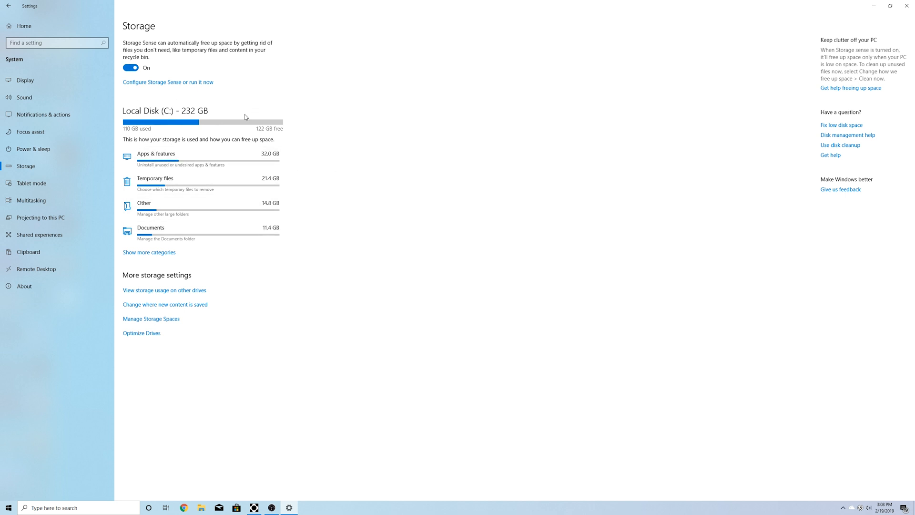
{"action": "mouse_move", "coordinate": [154, 117]}
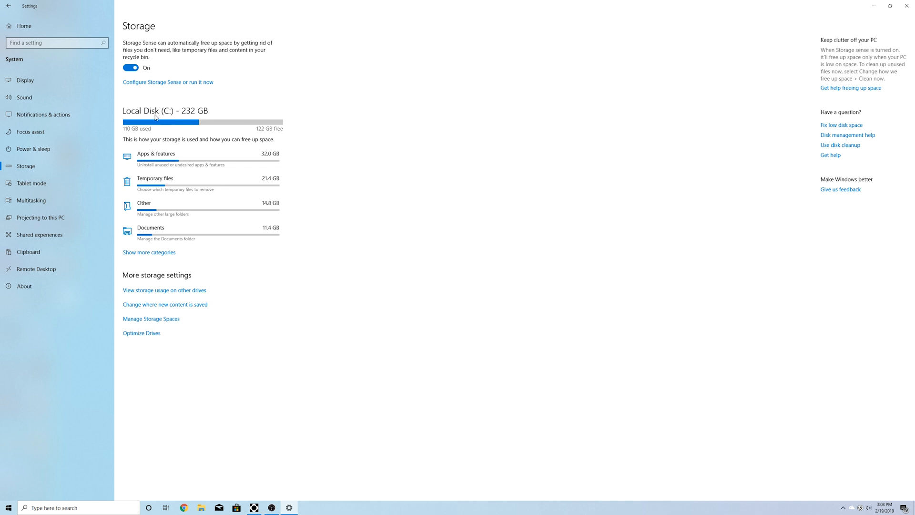
{"action": "mouse_move", "coordinate": [172, 161]}
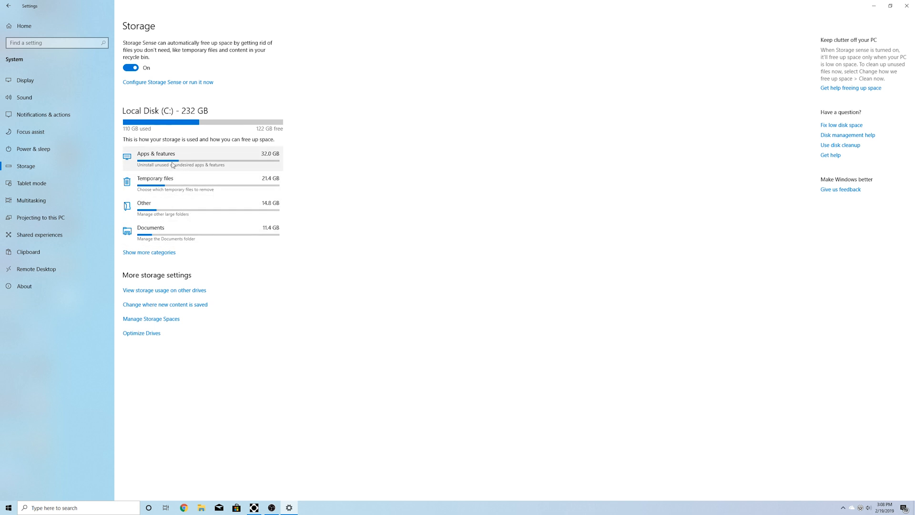
{"action": "mouse_move", "coordinate": [155, 167]}
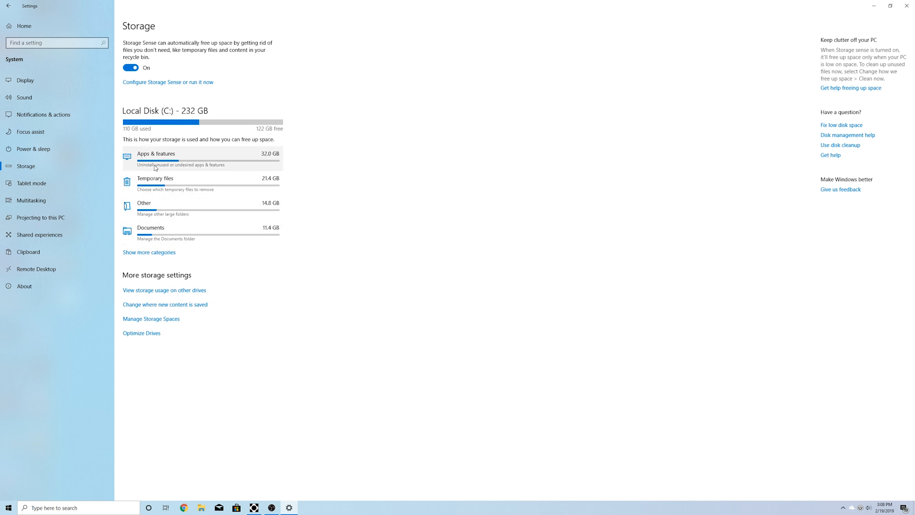
{"action": "left_click", "coordinate": [164, 290]}
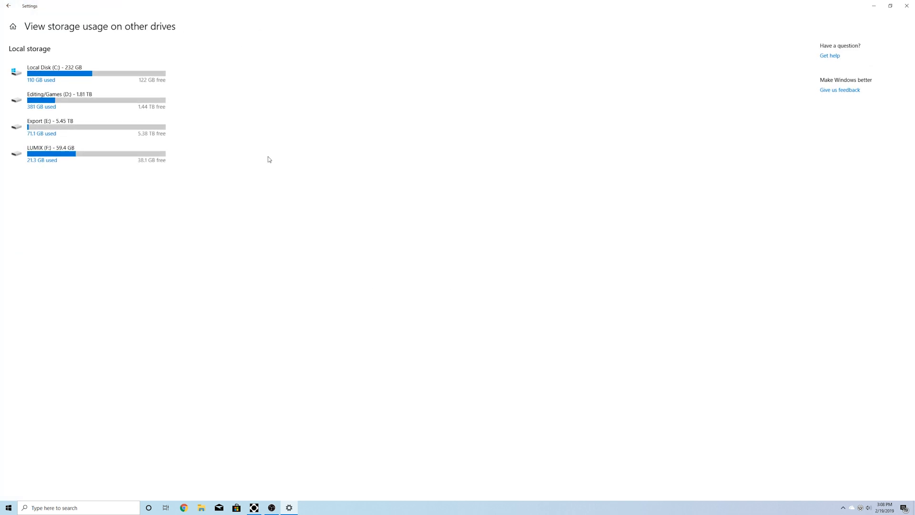
{"action": "mouse_move", "coordinate": [81, 173]}
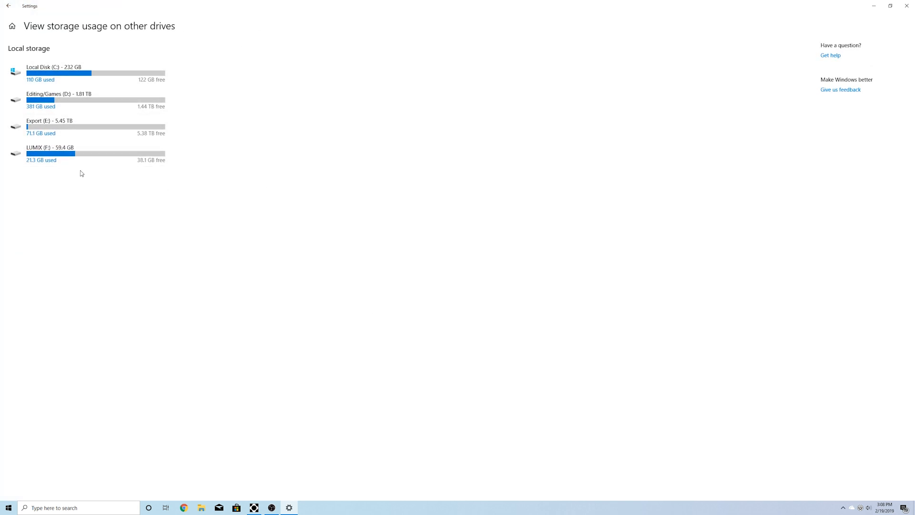
{"action": "left_click", "coordinate": [9, 6]}
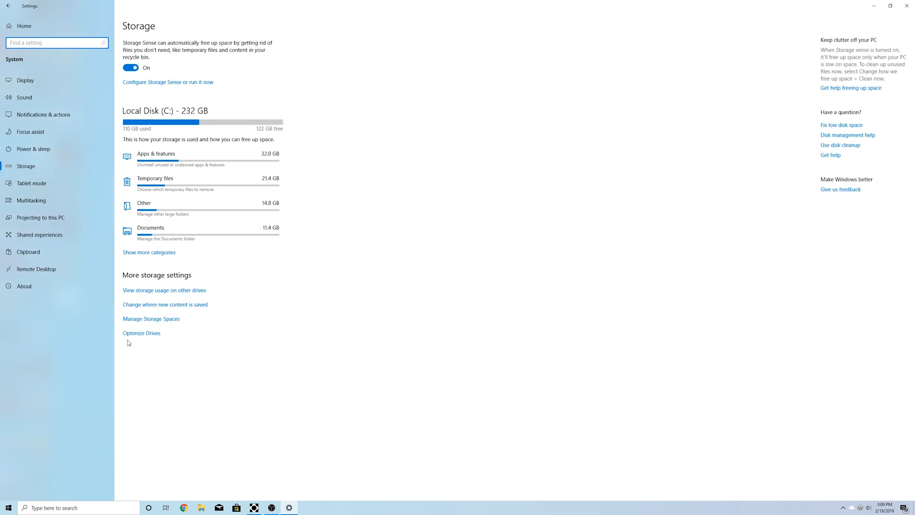
- Close the Settings window, leaving the desktop showing
{"action": "left_click", "coordinate": [9, 6]}
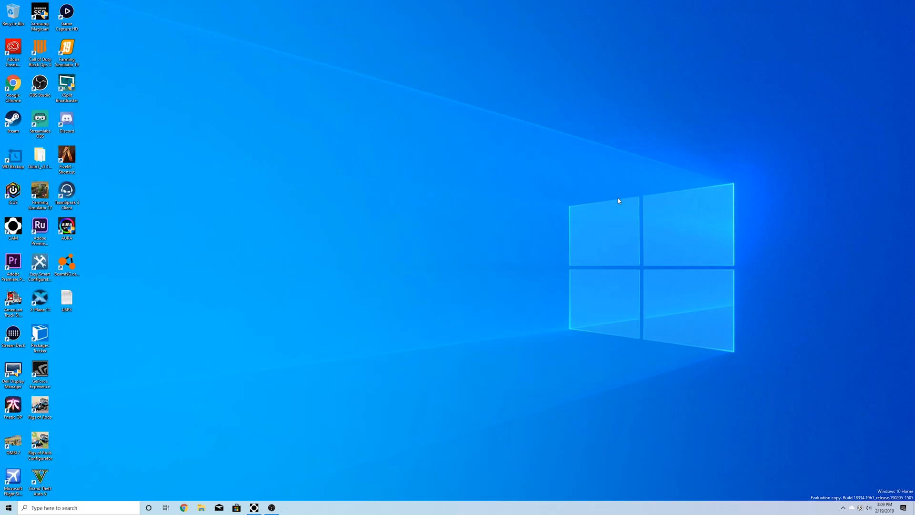
{"action": "mouse_move", "coordinate": [639, 351]}
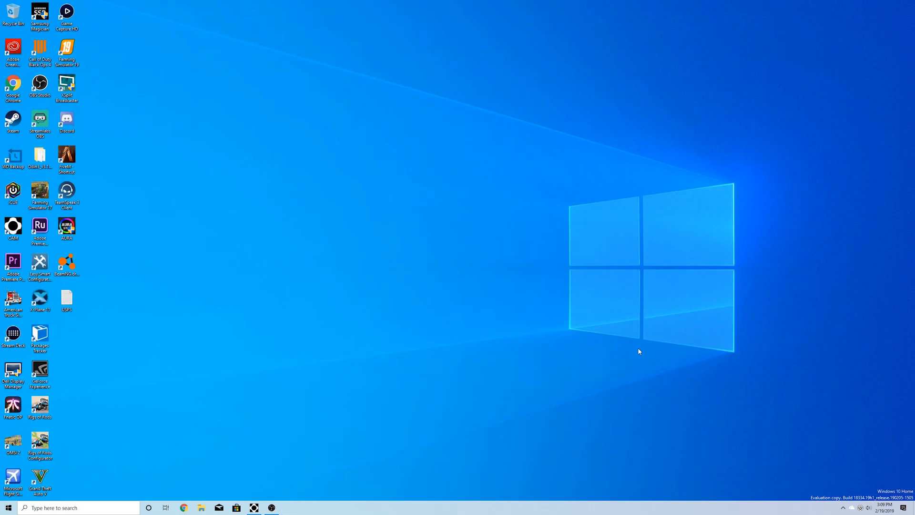